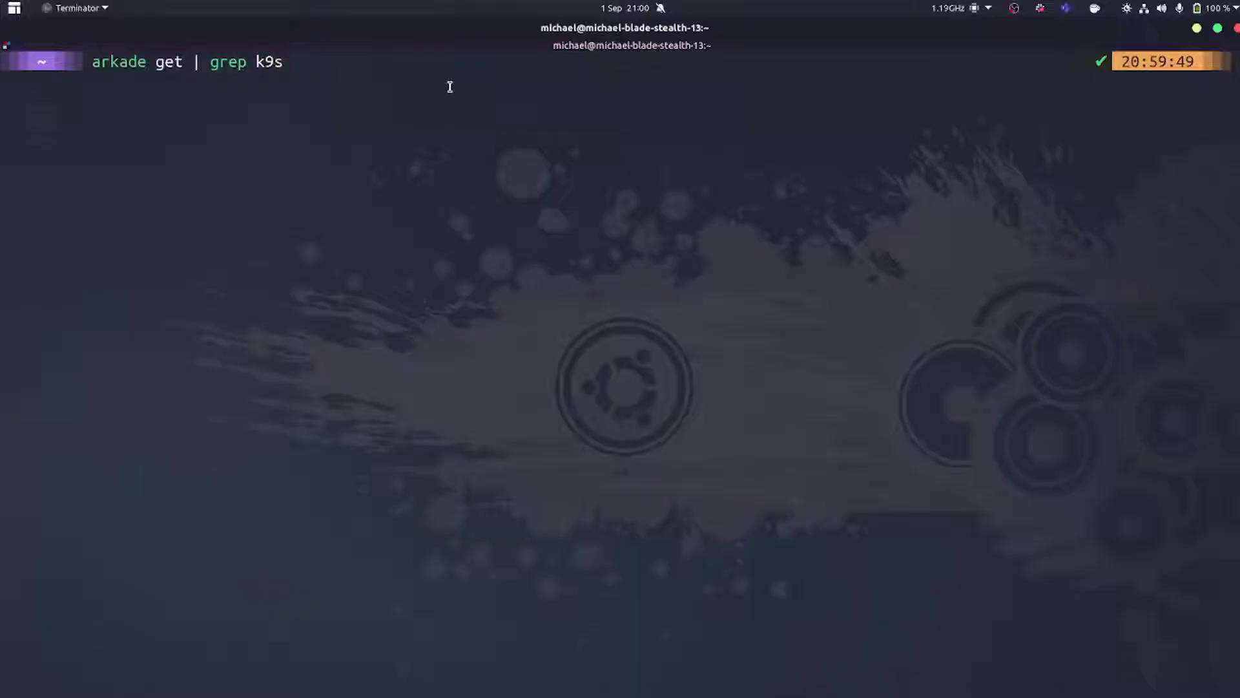
Download k9s with arkade and switch the kubectl context to the Civo cluster via kubectx.
key(Return)
text(arkade get k9s)
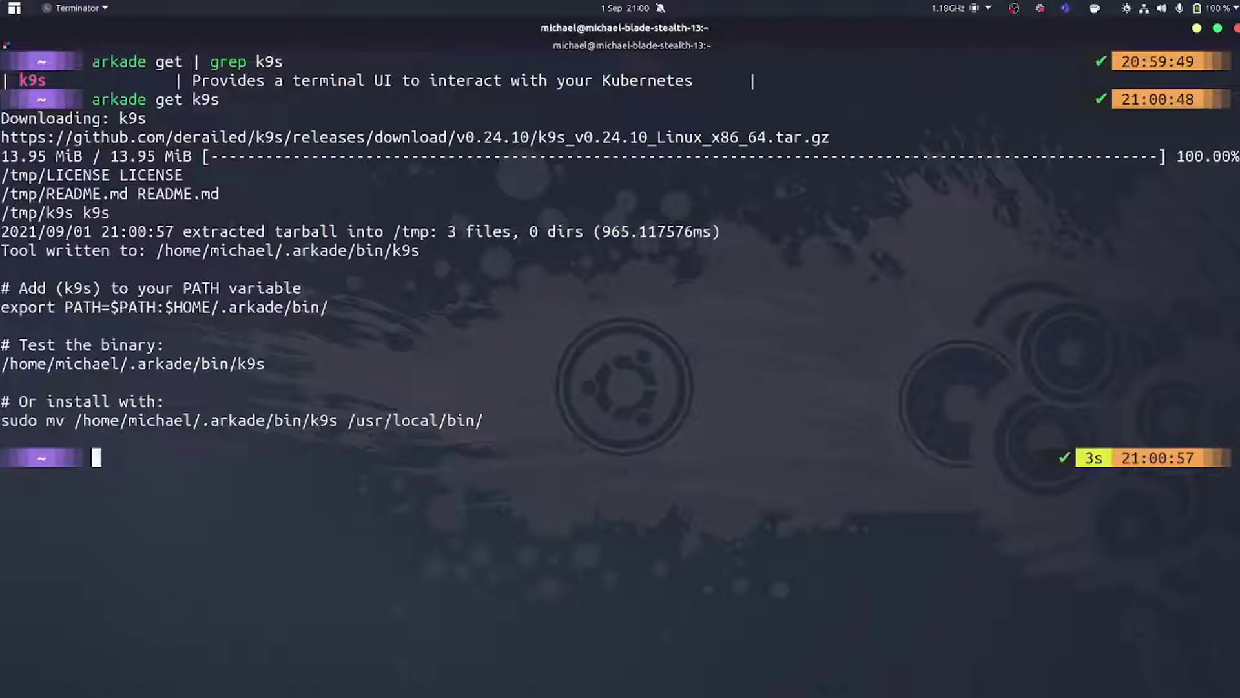
text(kubectl get nodes)
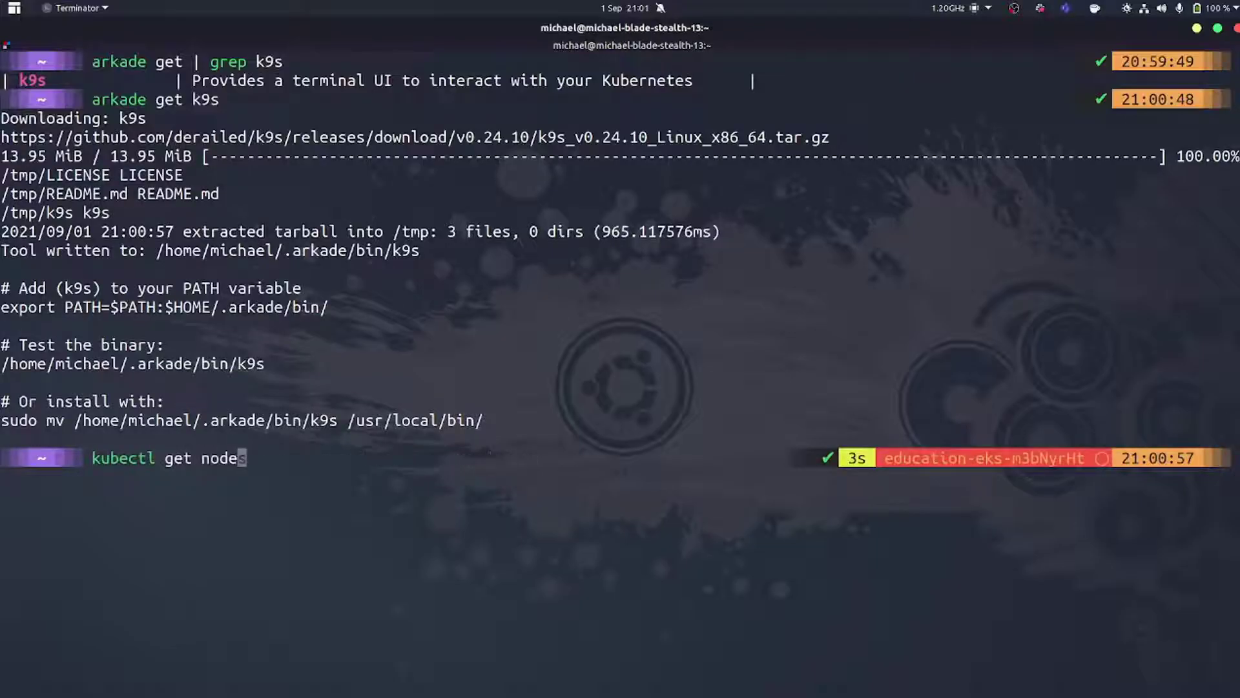
text(s)
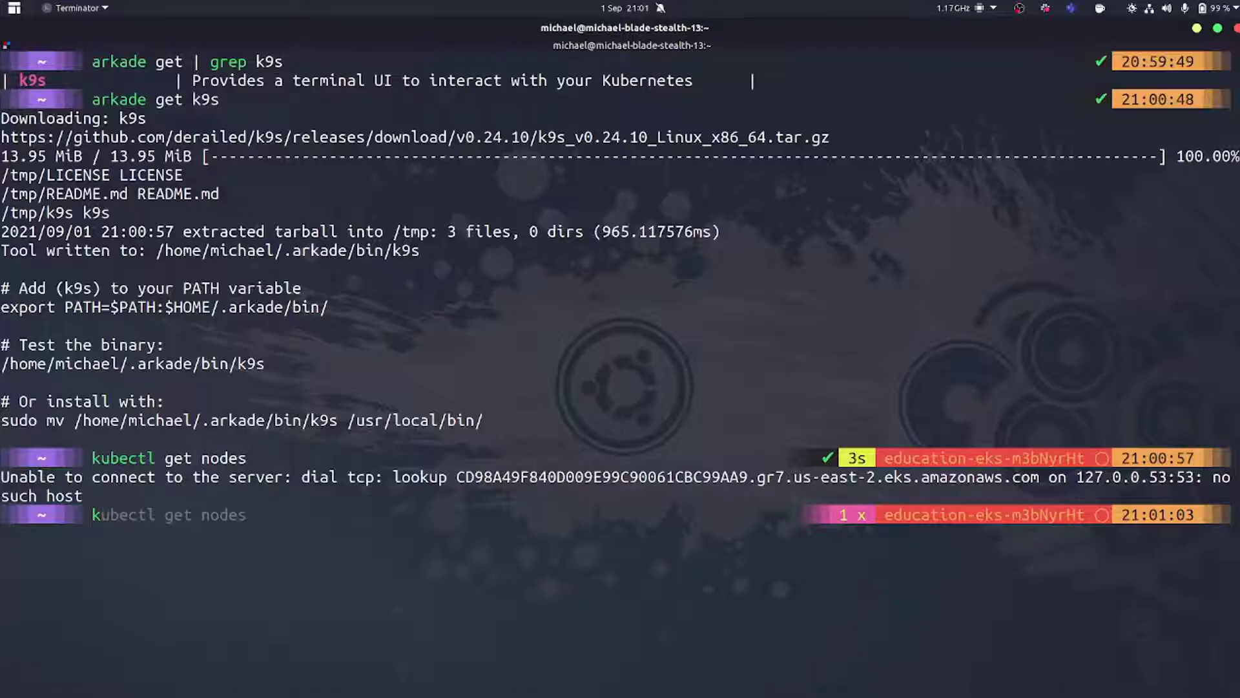
text(kubectx)
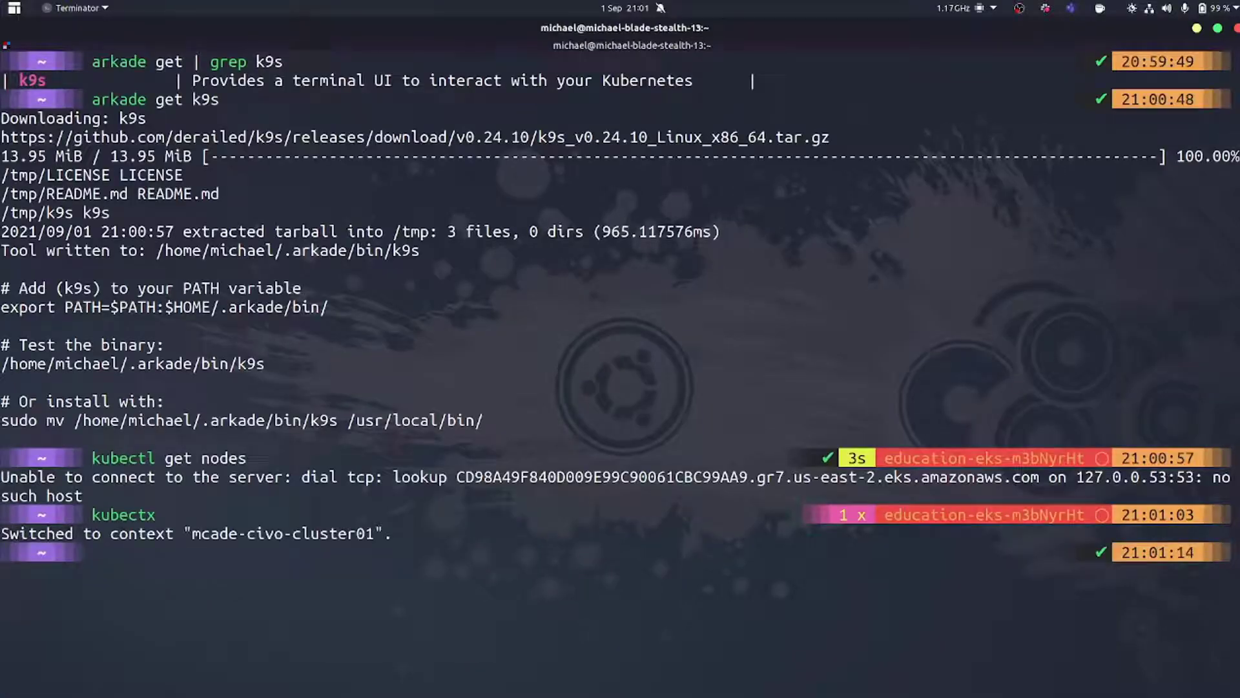
List the cluster's three Ready nodes with kubectl get nodes, then clear the terminal.
text(kubectl get nodes)
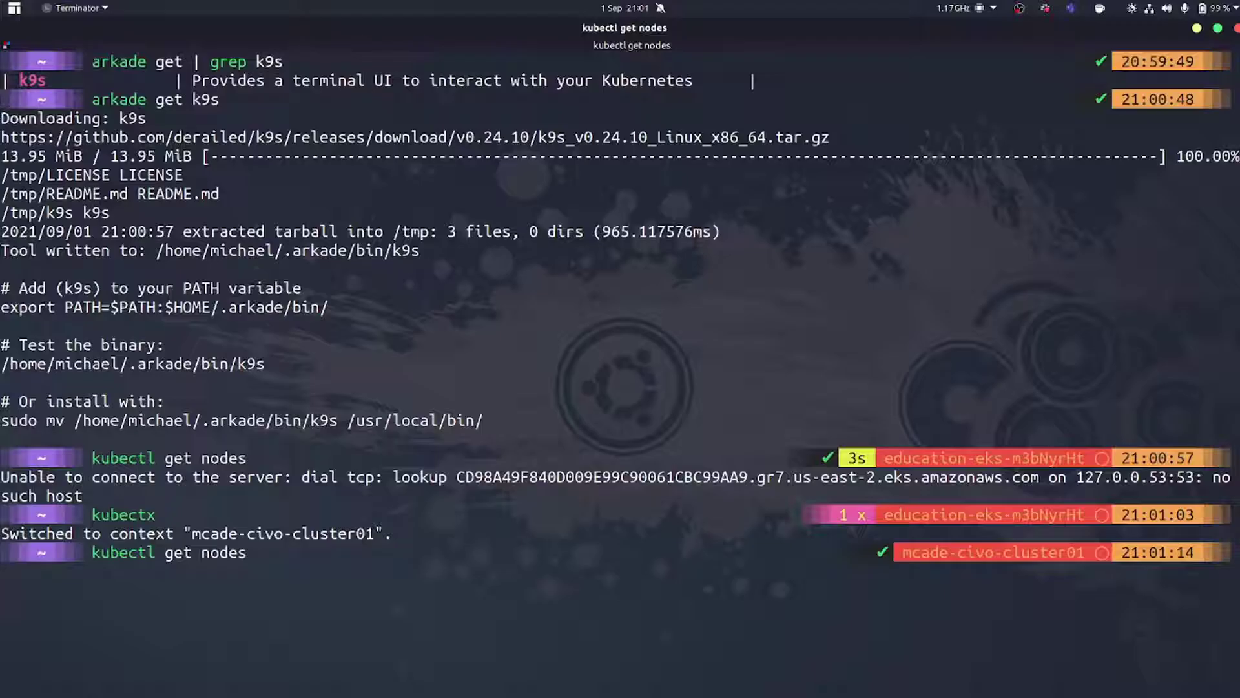
key(Return)
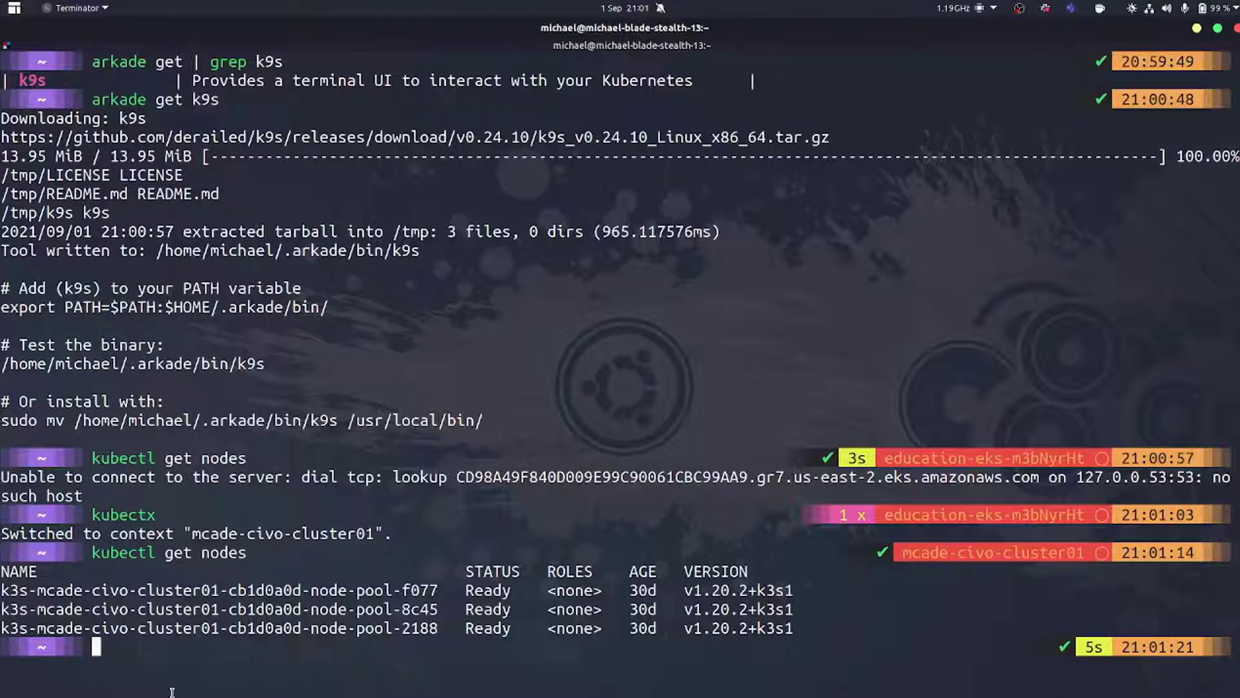
text(clear)
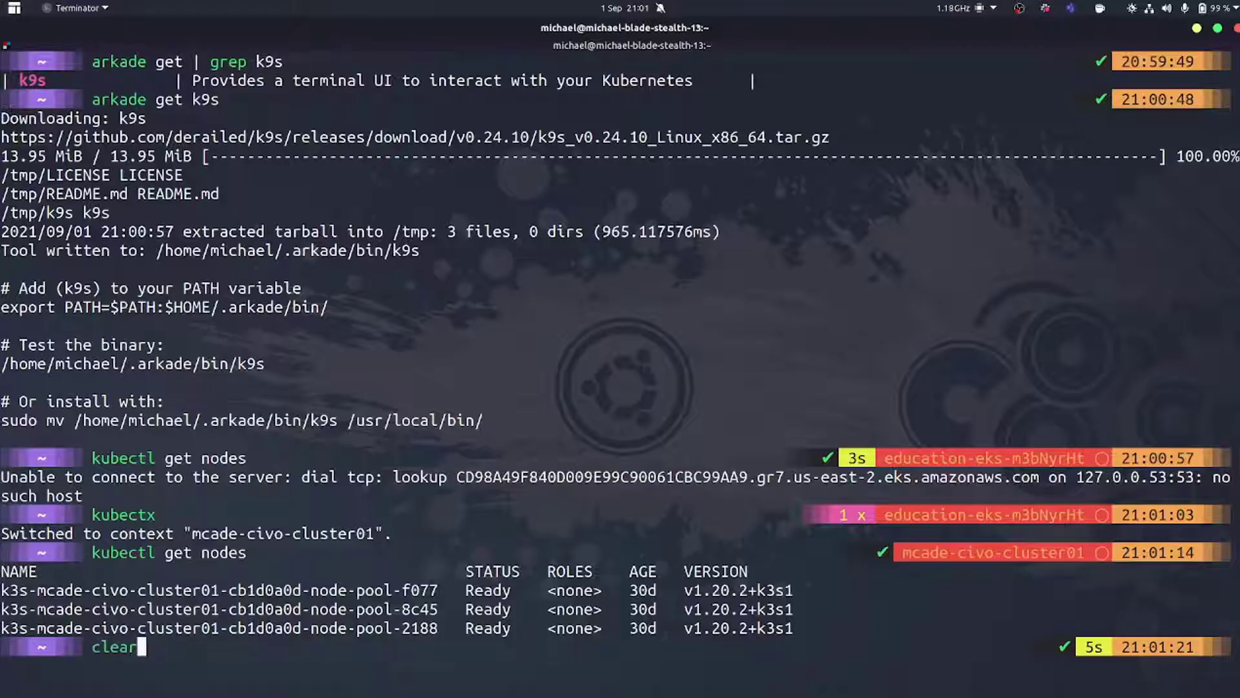
Launch k9s on the Civo cluster, view pods across all namespaces, then return to the default namespace.
key(Return)
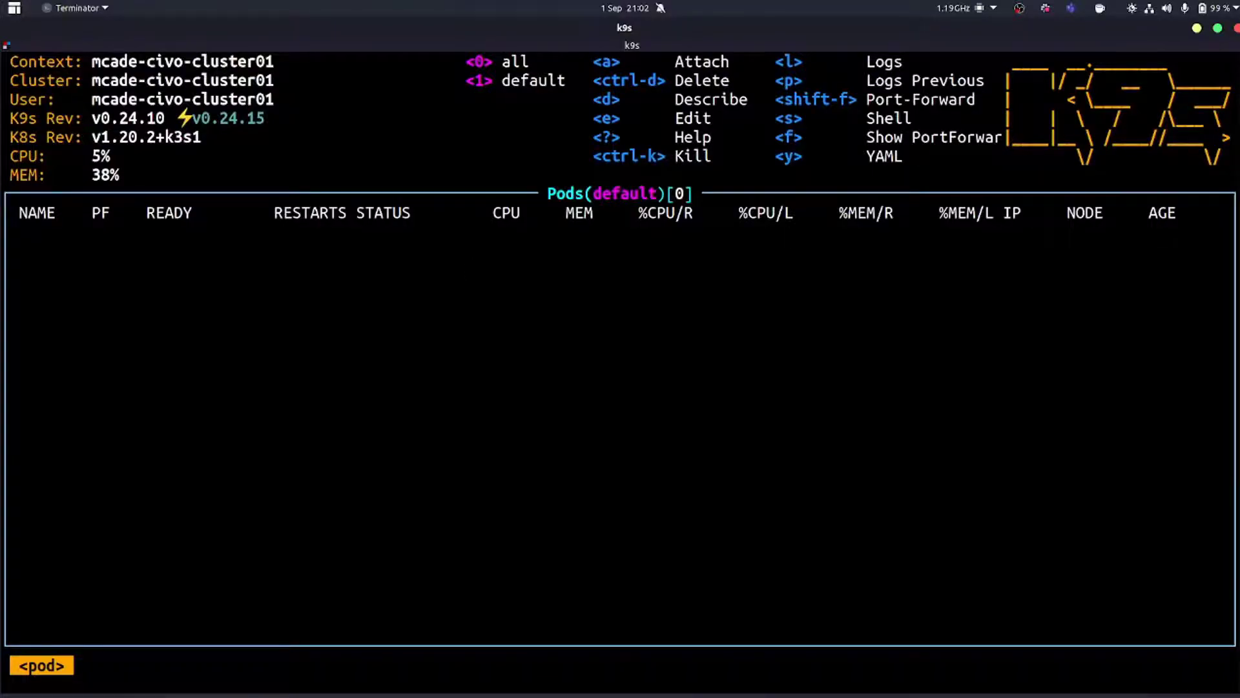
key(0)
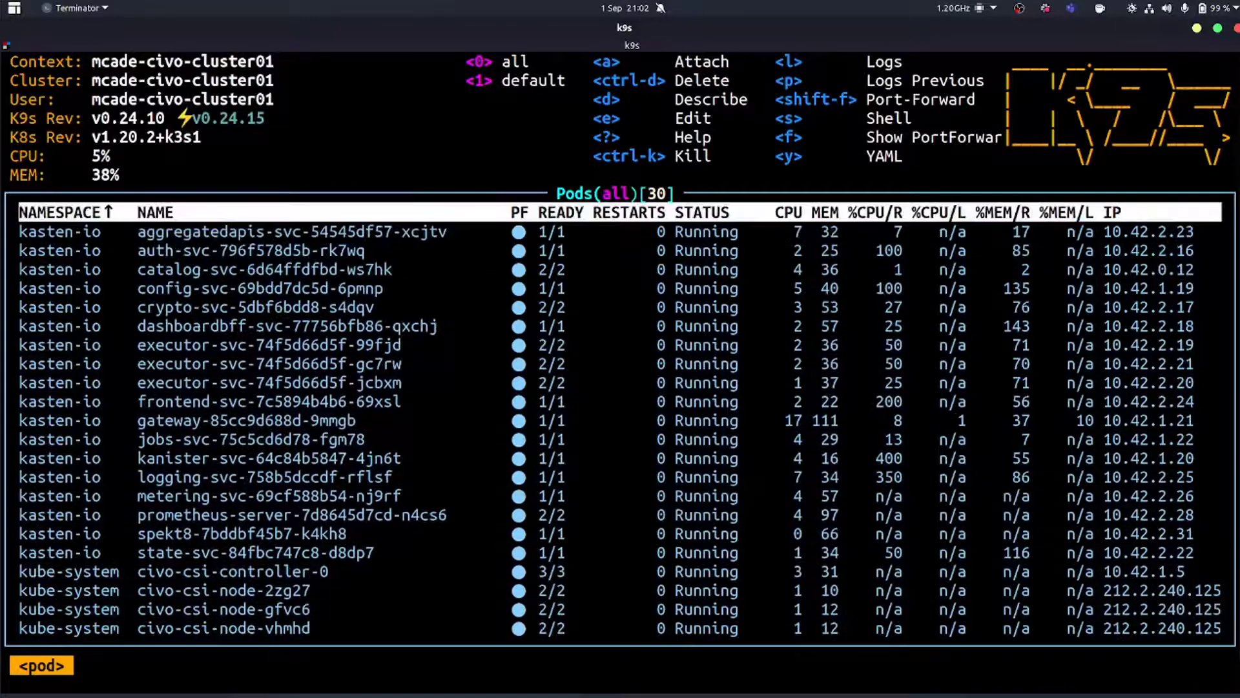
key(1)
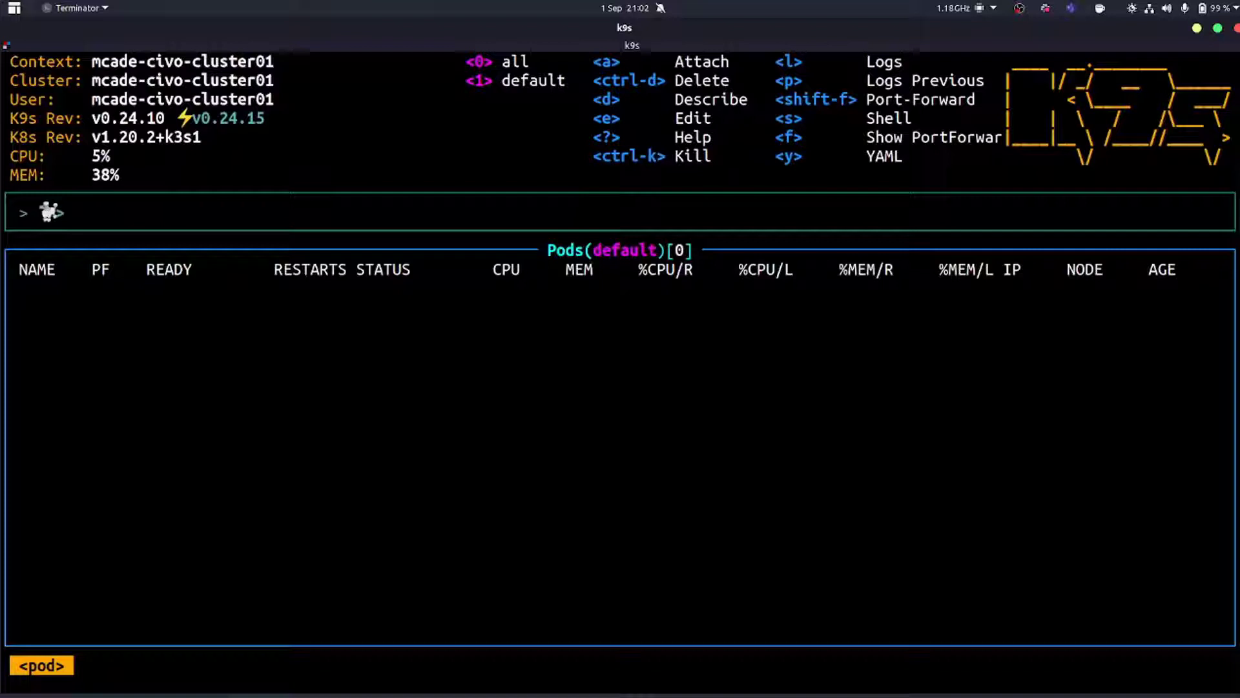
Show all-namespace pods and narrow the list to kasten-io pods with a name filter.
text(/)
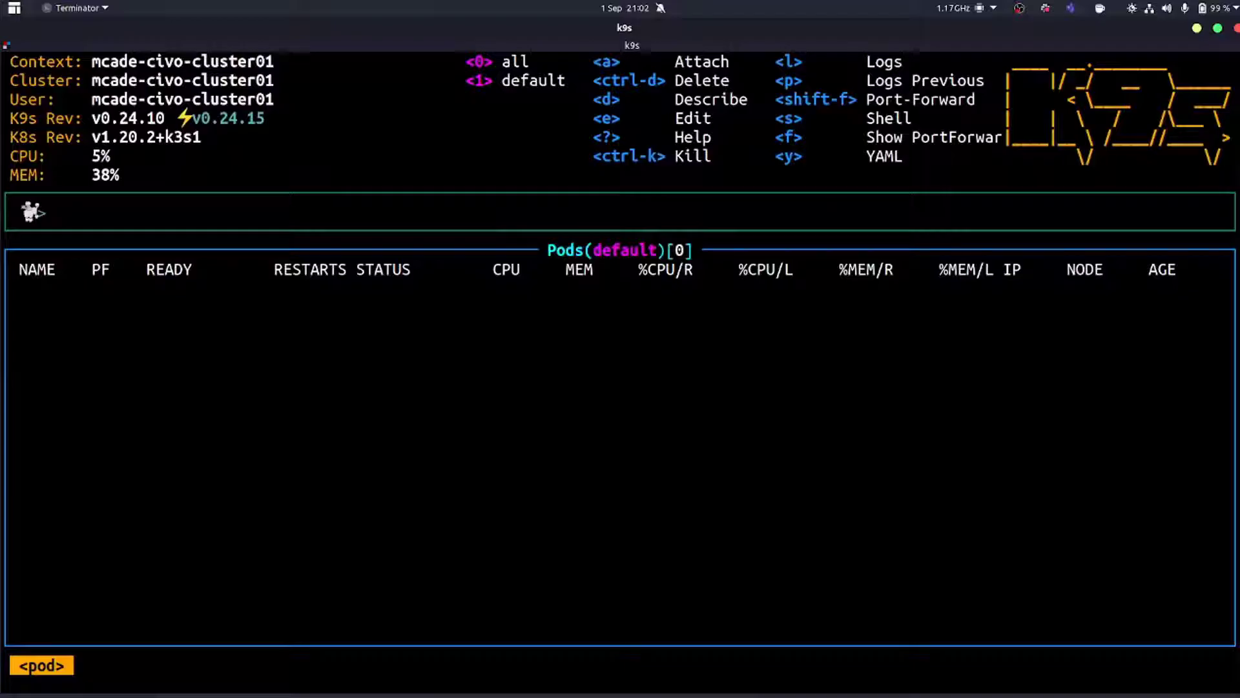
text(0)
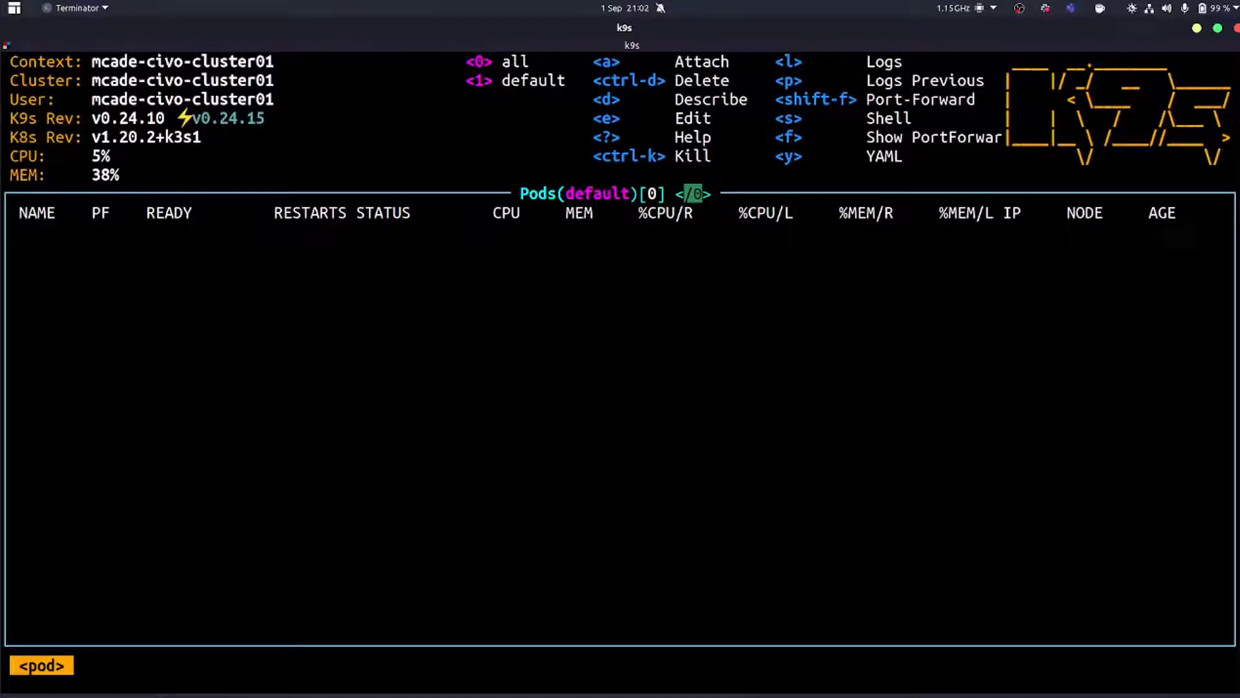
key(0)
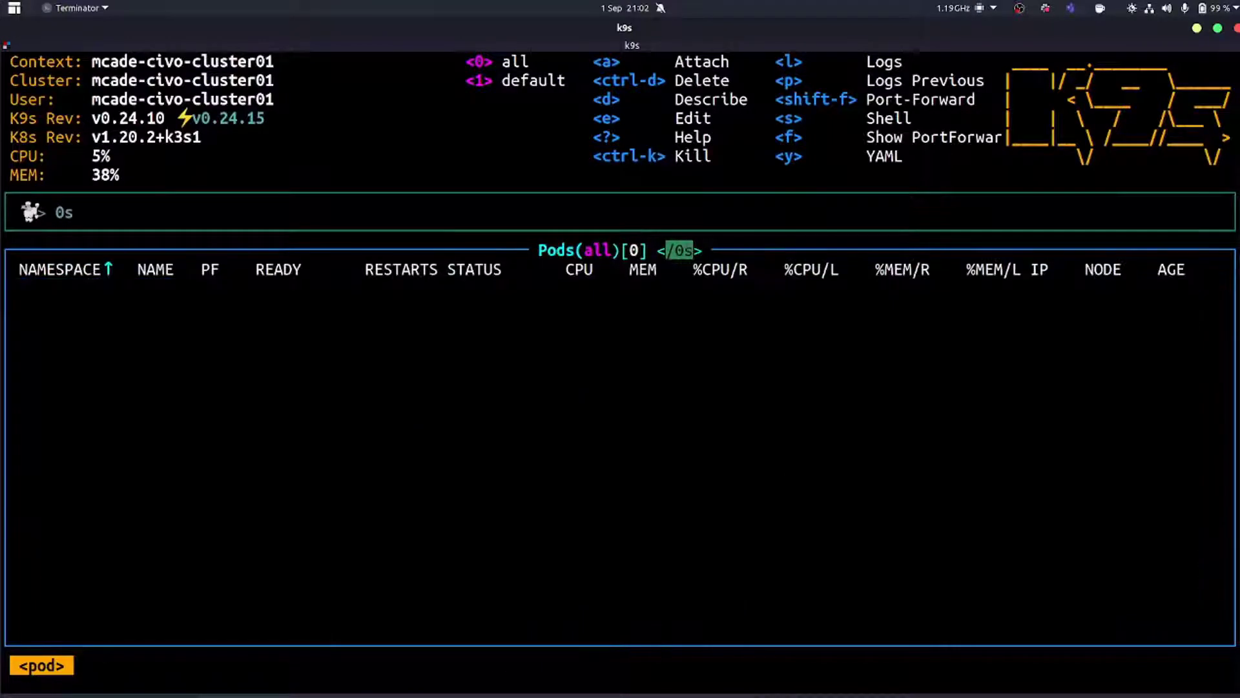
text(kasten)
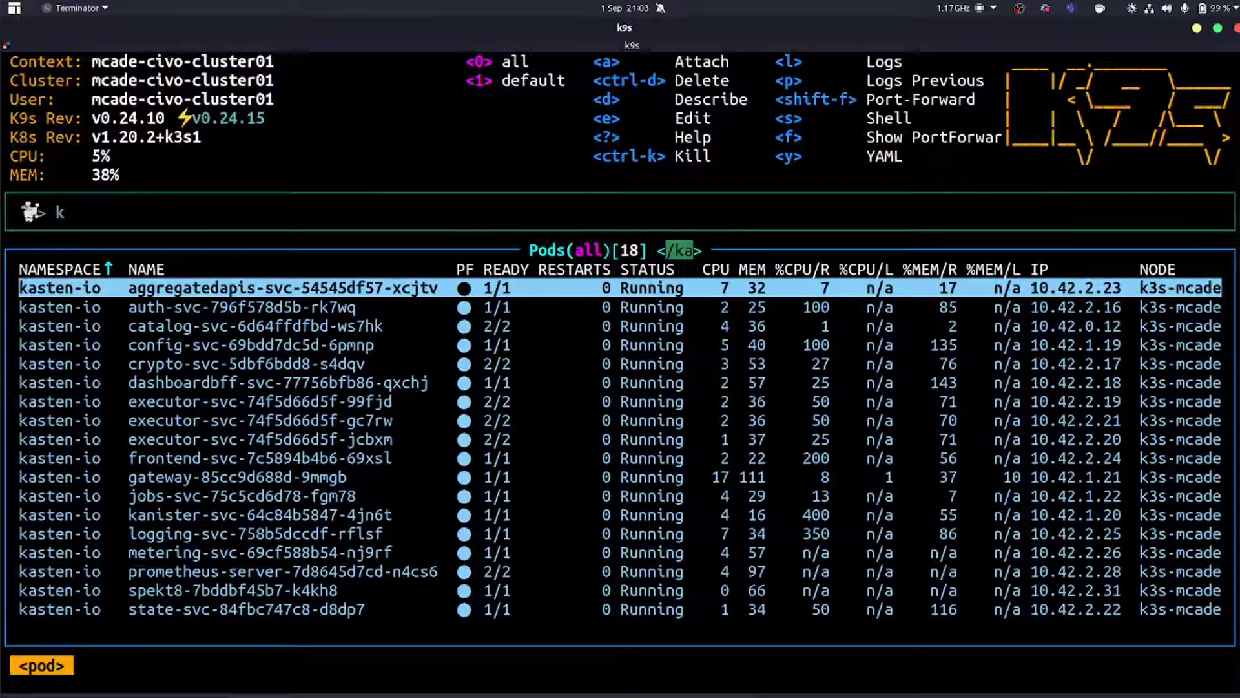
Filter the pod list to the gateway pod, then clear the filter back to all 30 pods.
text(auth-)
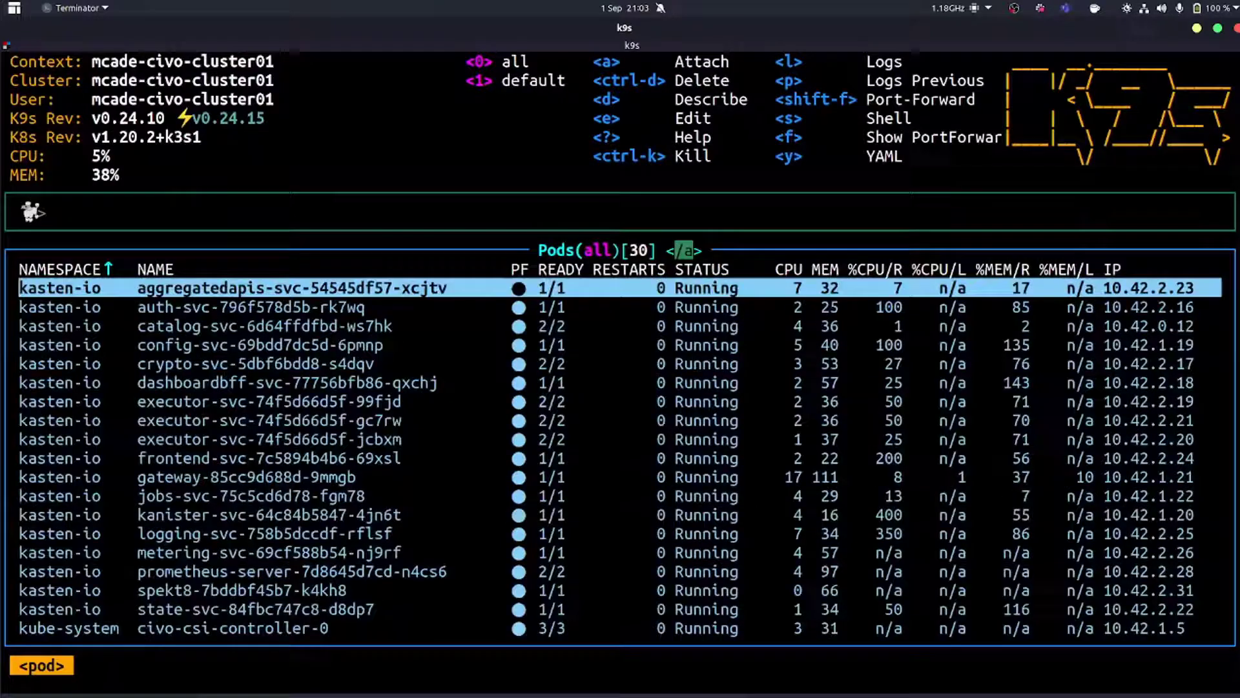
key(Escape)
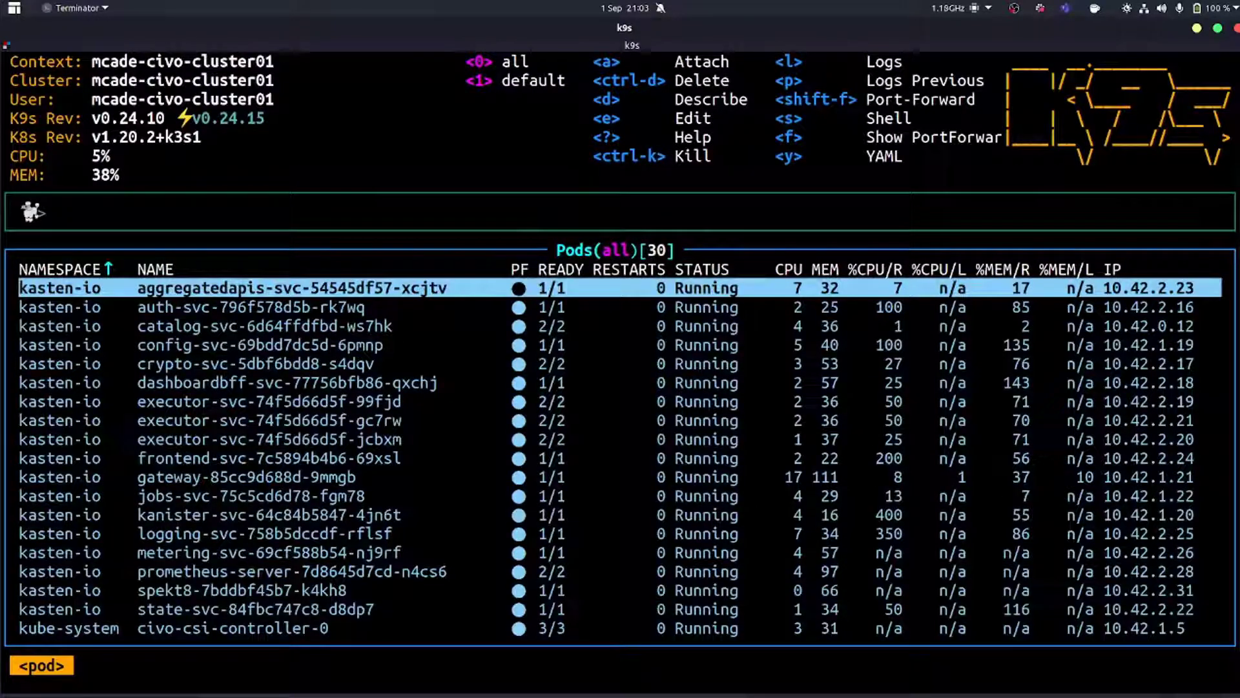
text(gate)
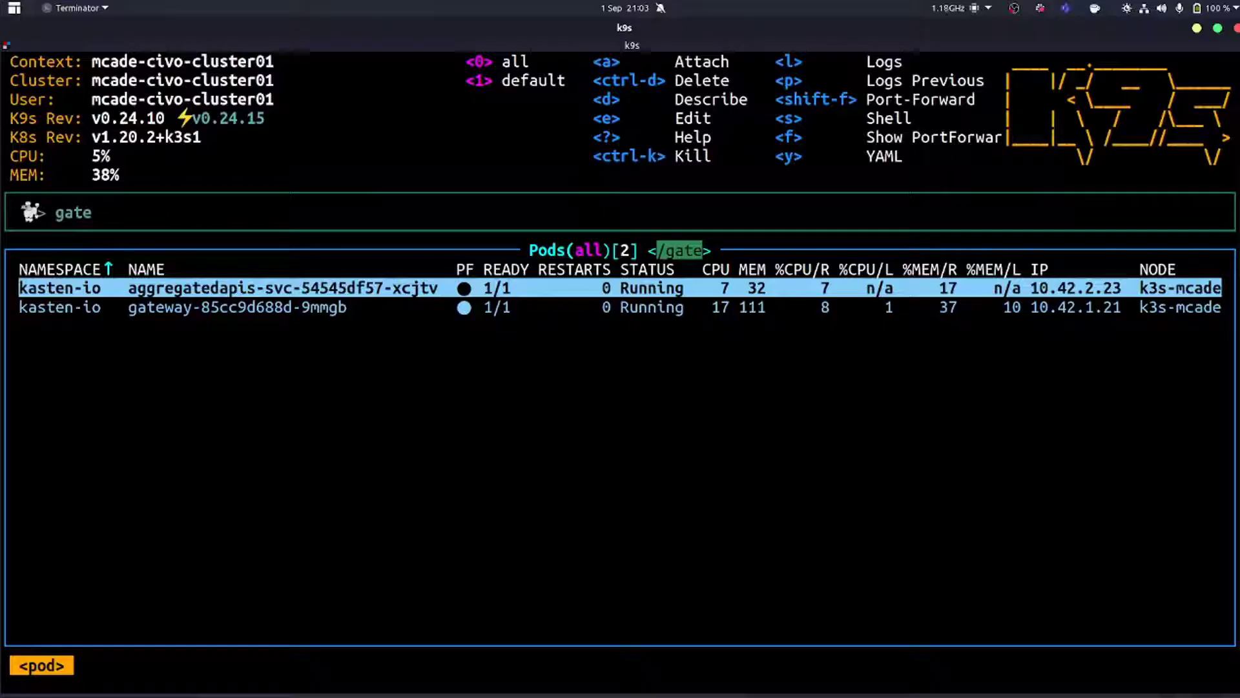
key(BackSpace)
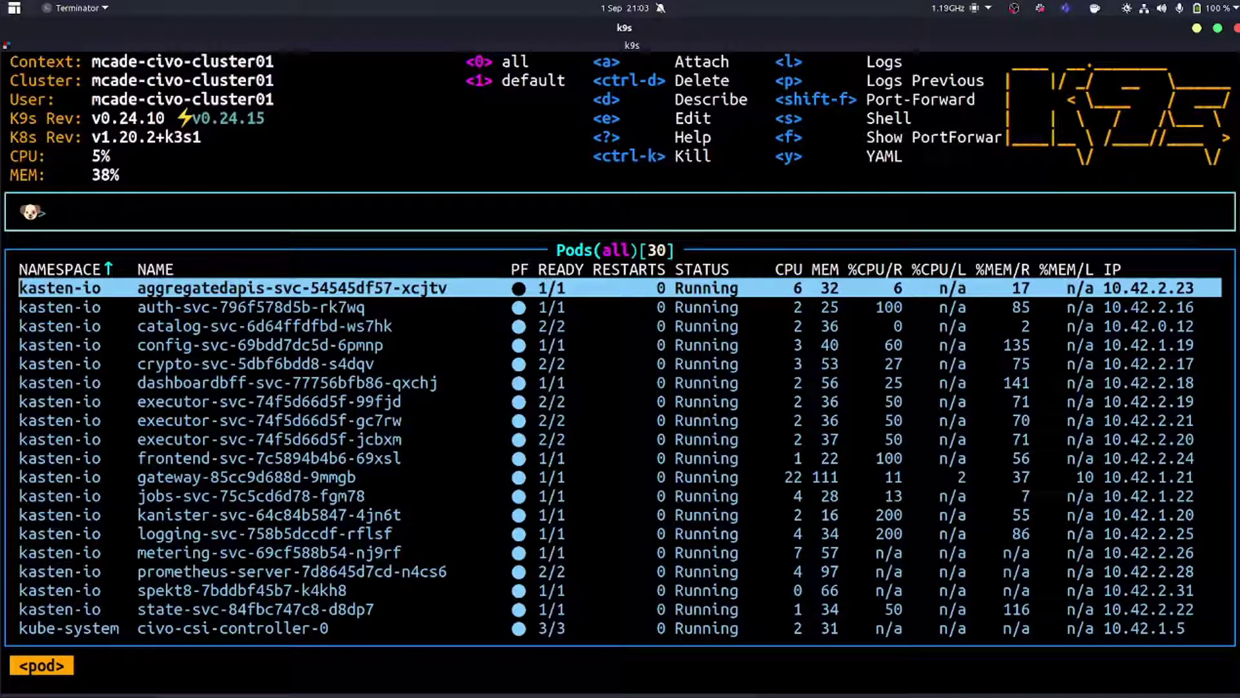
View the cluster's 22 services via :svc, then bring up the resource aliases list.
text(svc)
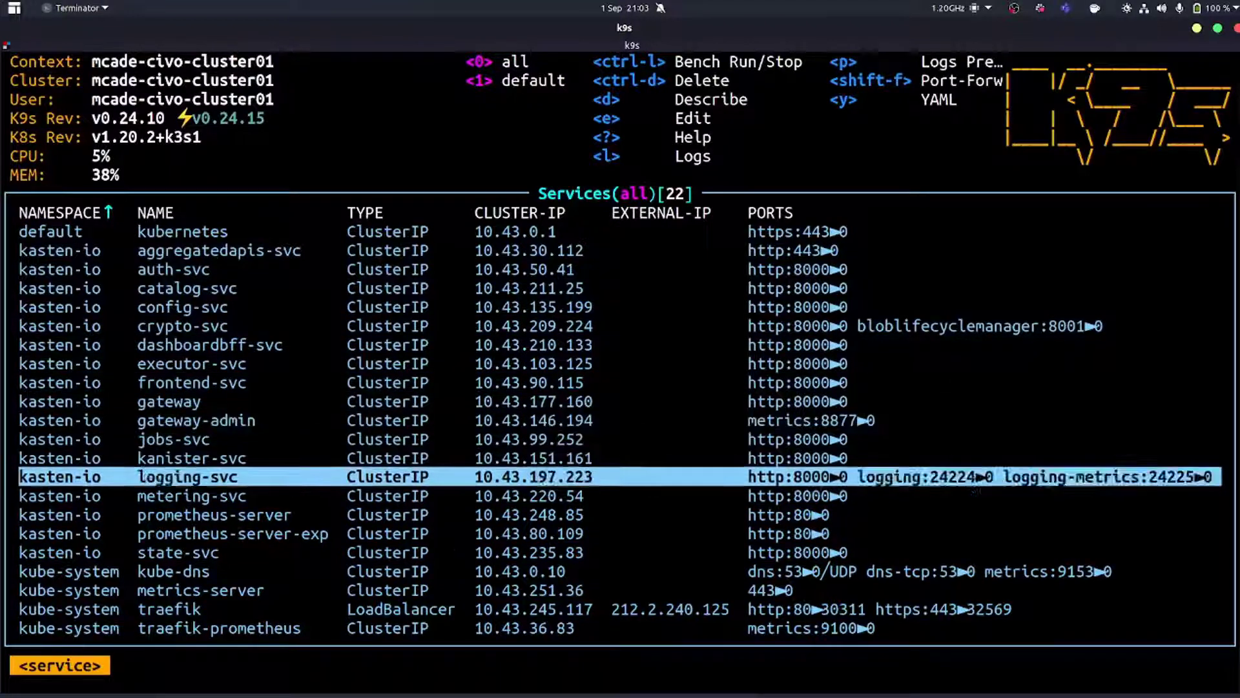
key(Up)
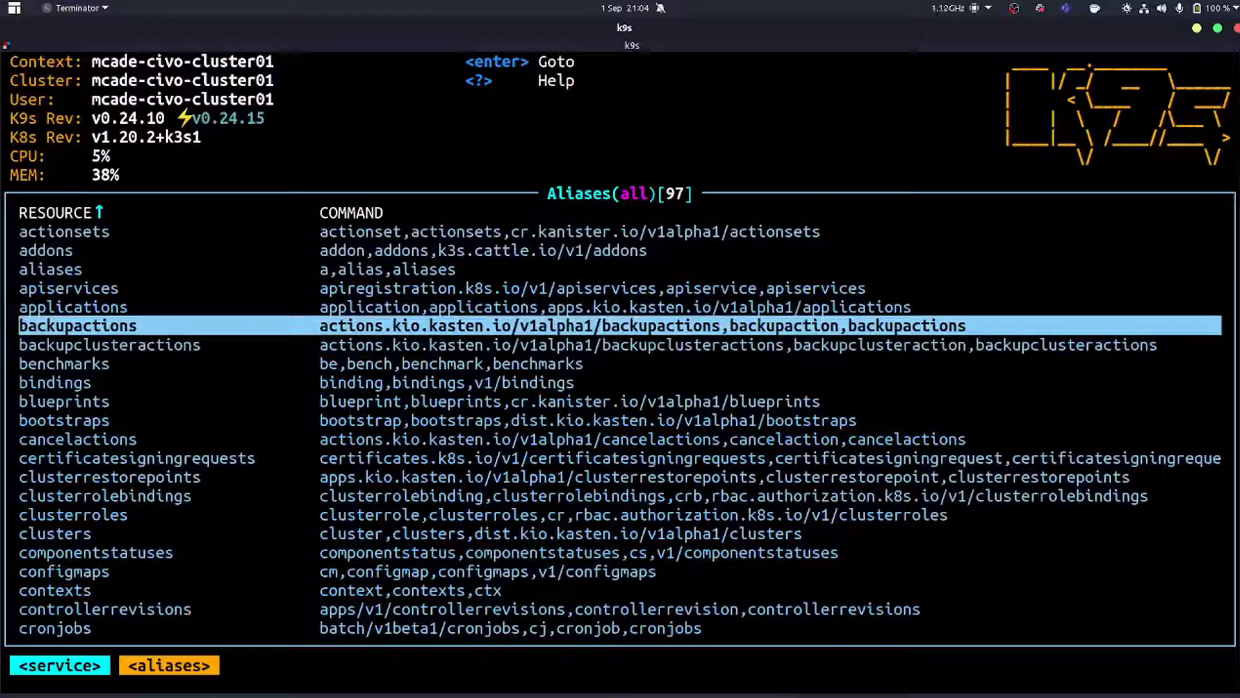
Browse the aliases list and open the empty Kasten Policies view.
key(Down)
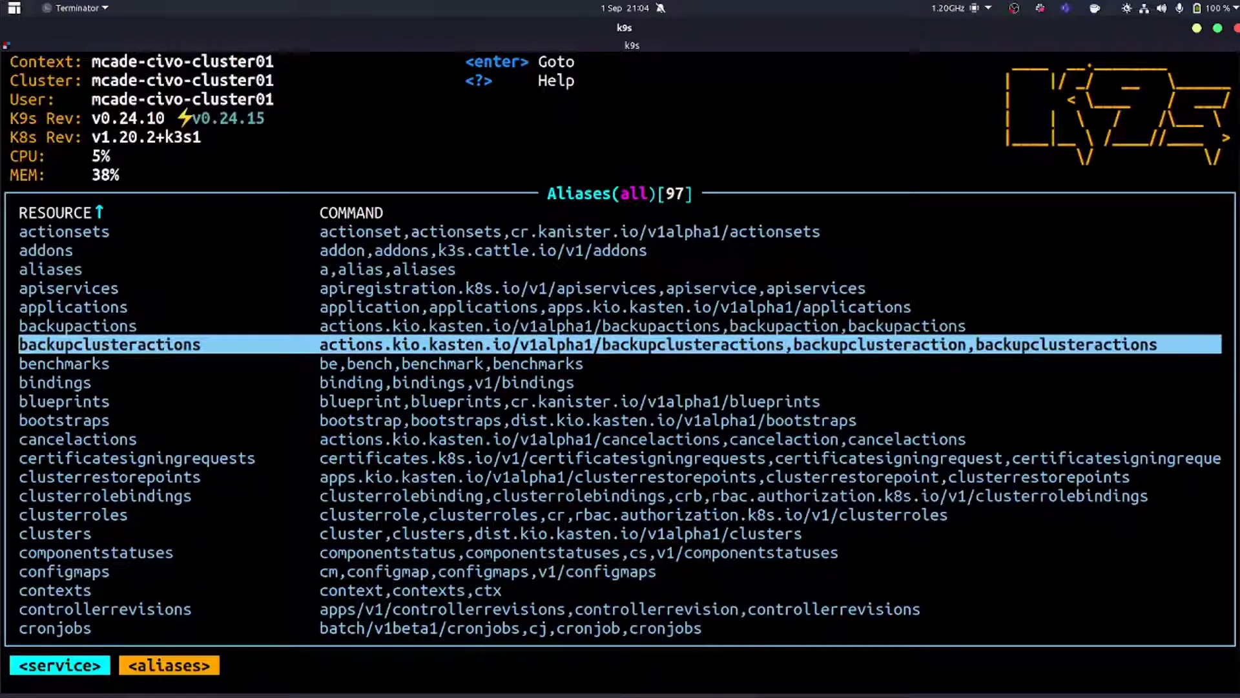
scroll(down, 3)
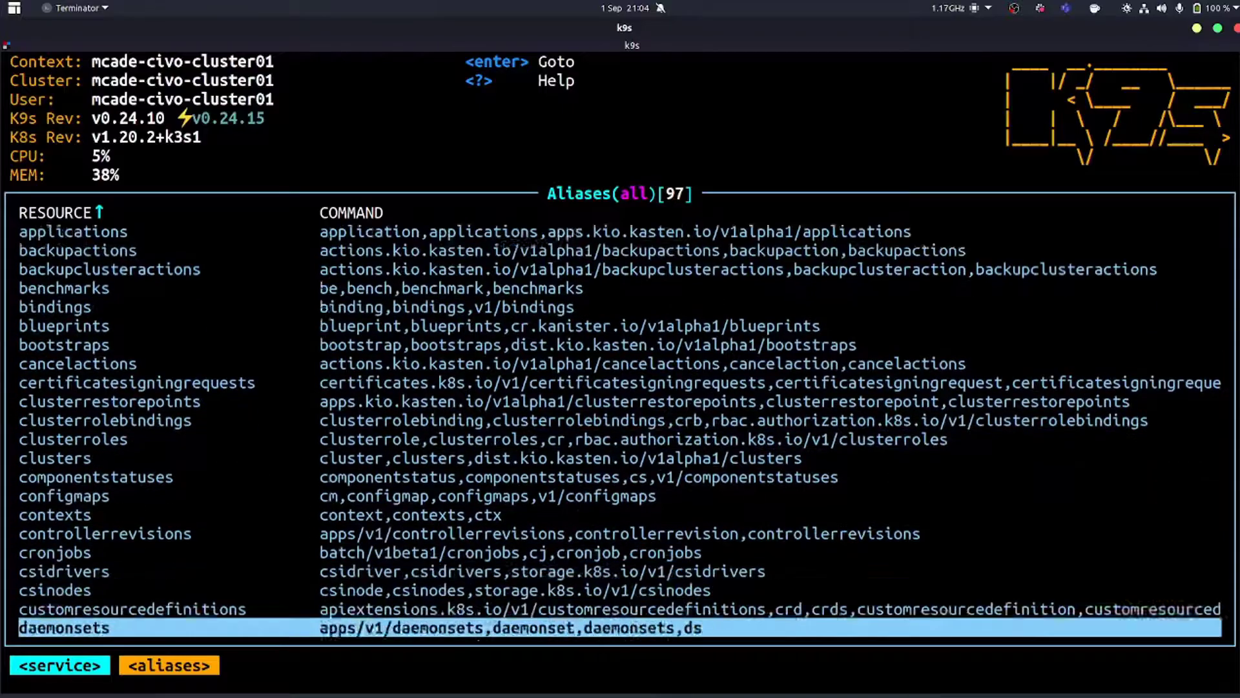
scroll(down, 3)
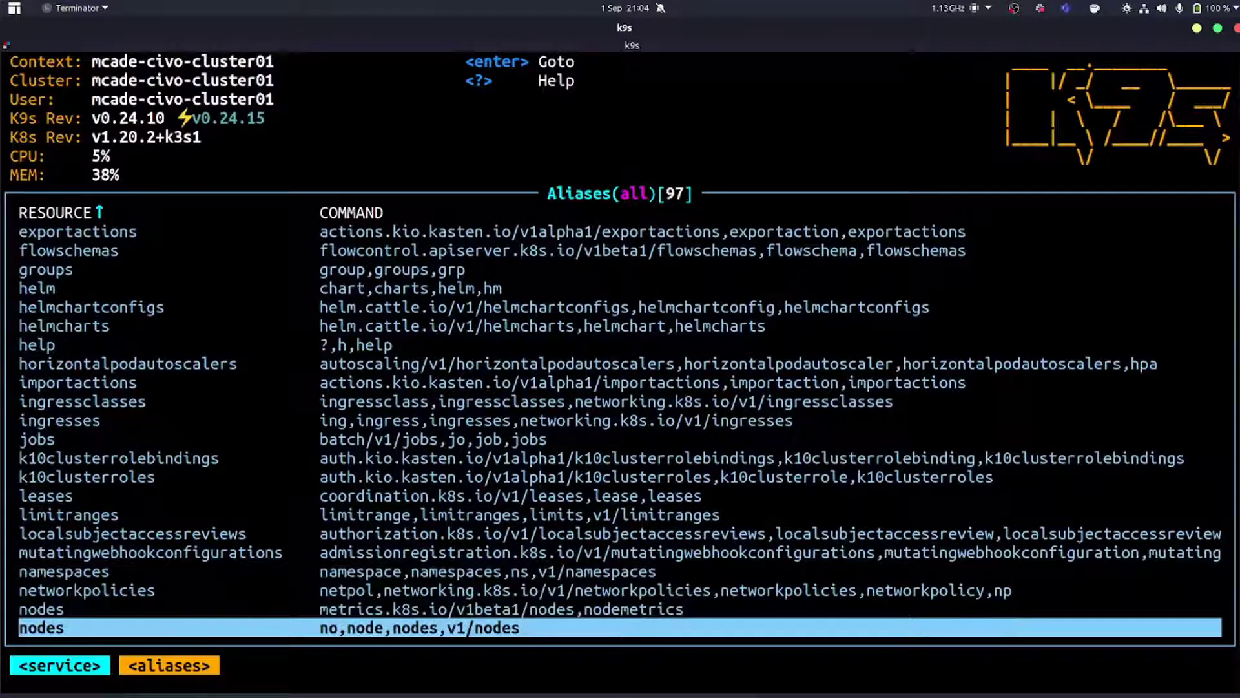
text(po)
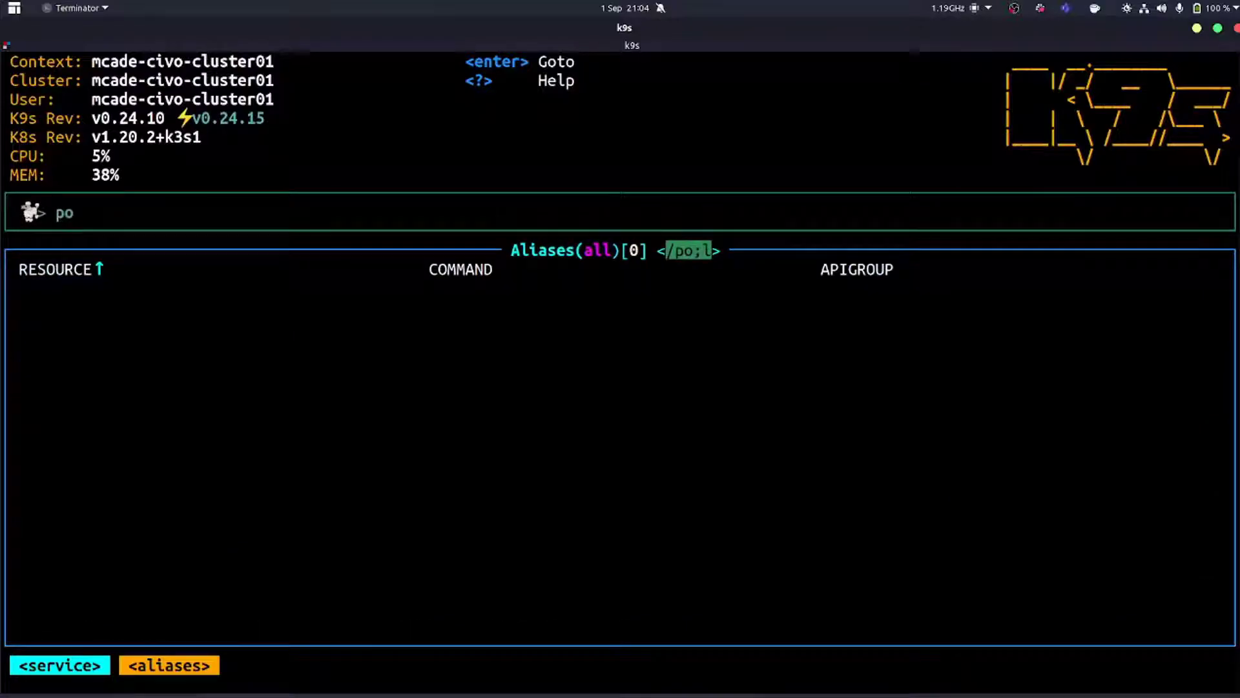
text(l)
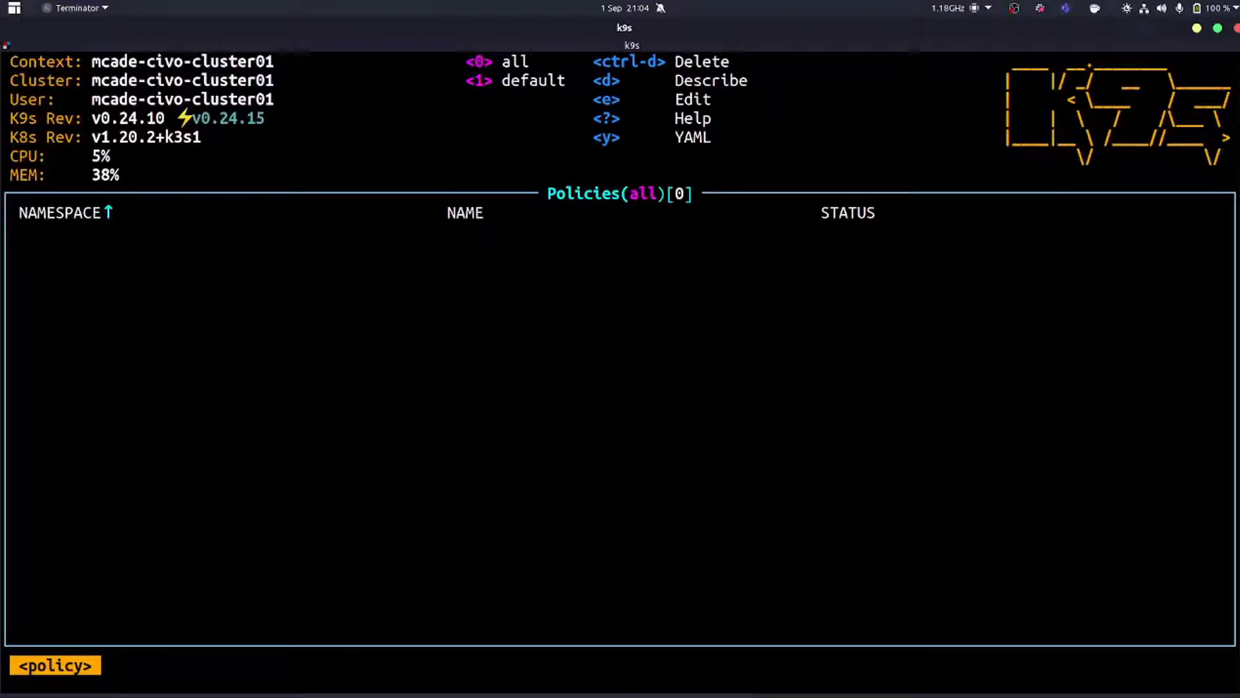
Return to the aliases and open the Clusters resource listing k3d-darkside and mcade-civo-cluster01.
key(0)
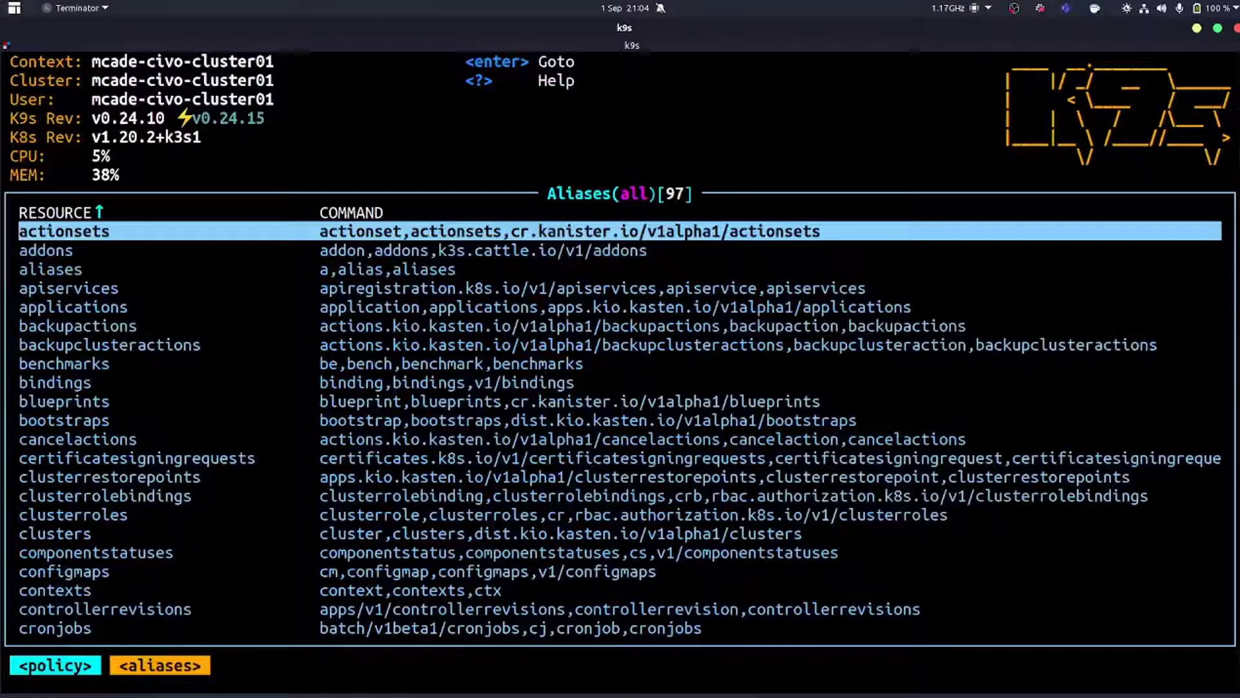
key(Down)
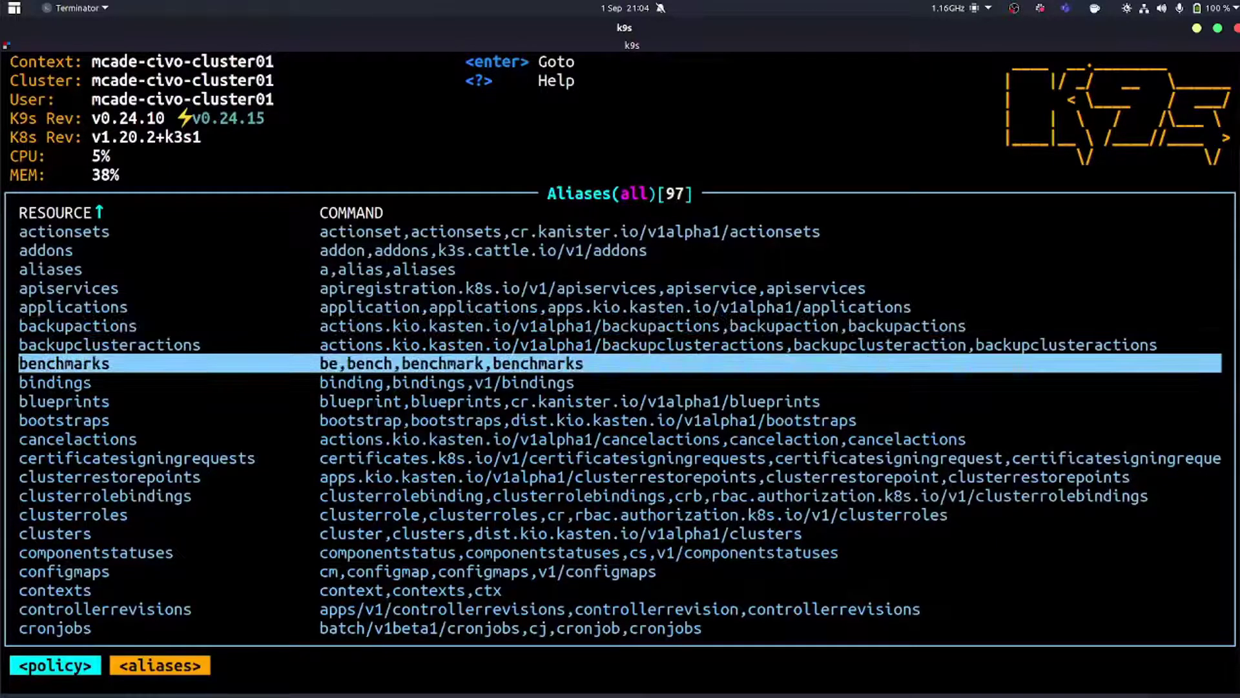
key(Down)
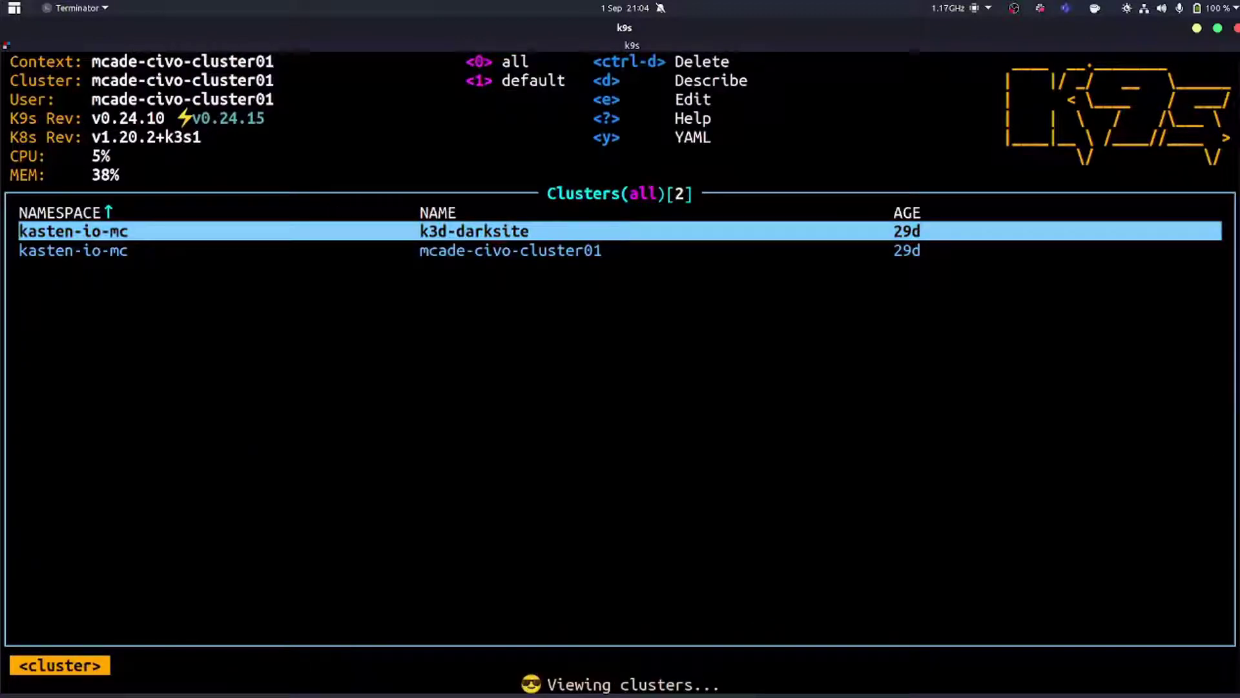
Bring up the delete confirmation for k3d-darkside and dismiss it, returning to the pods list.
key(Down)
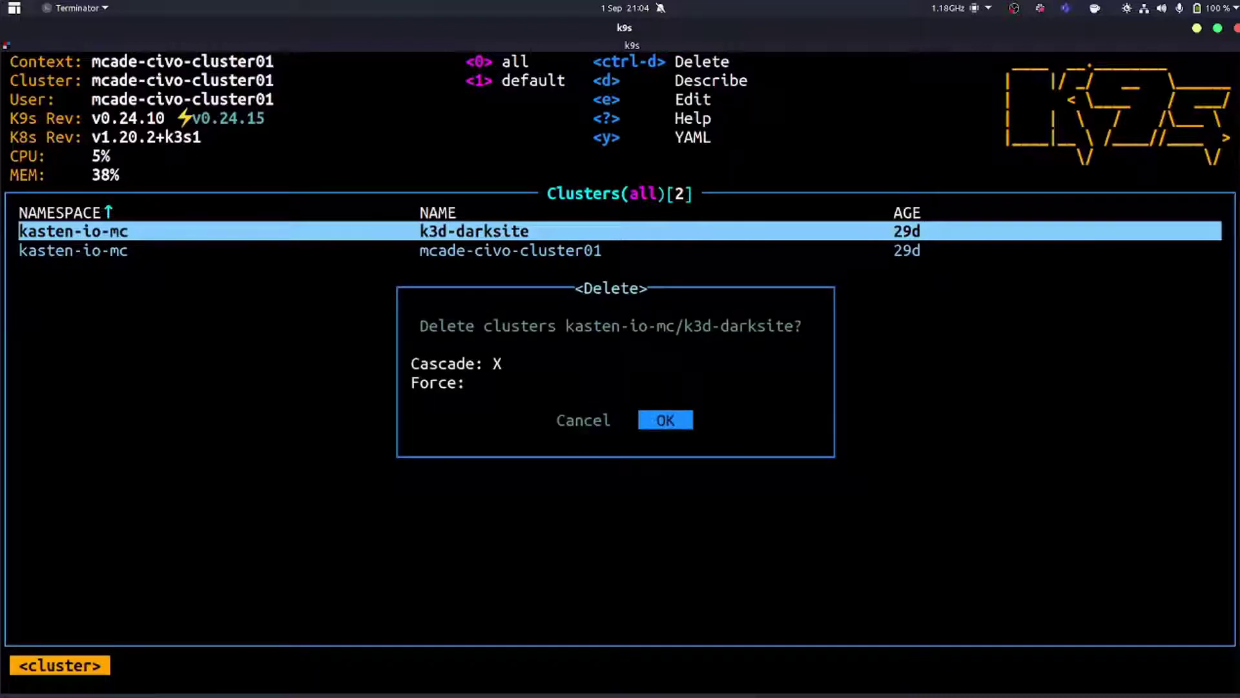
click(664, 420)
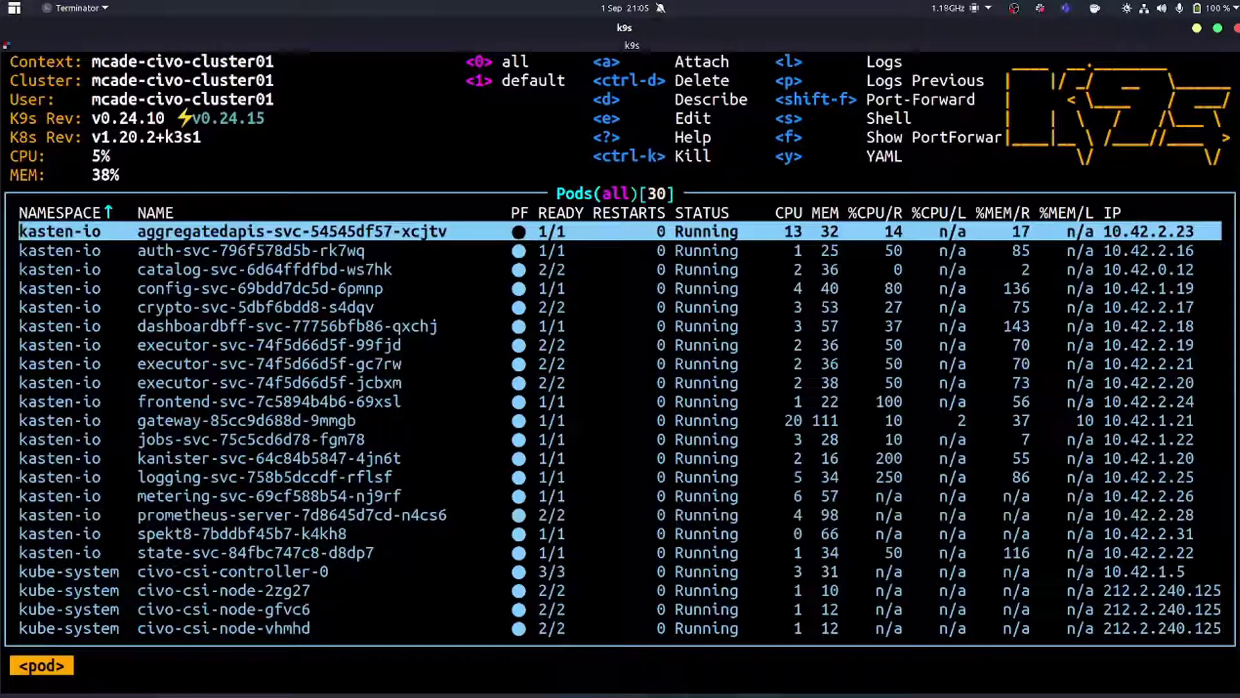
Stream the logs of the kasten-io prometheus-server-7d8645d7cd-n4cs6 pod.
key(Down)
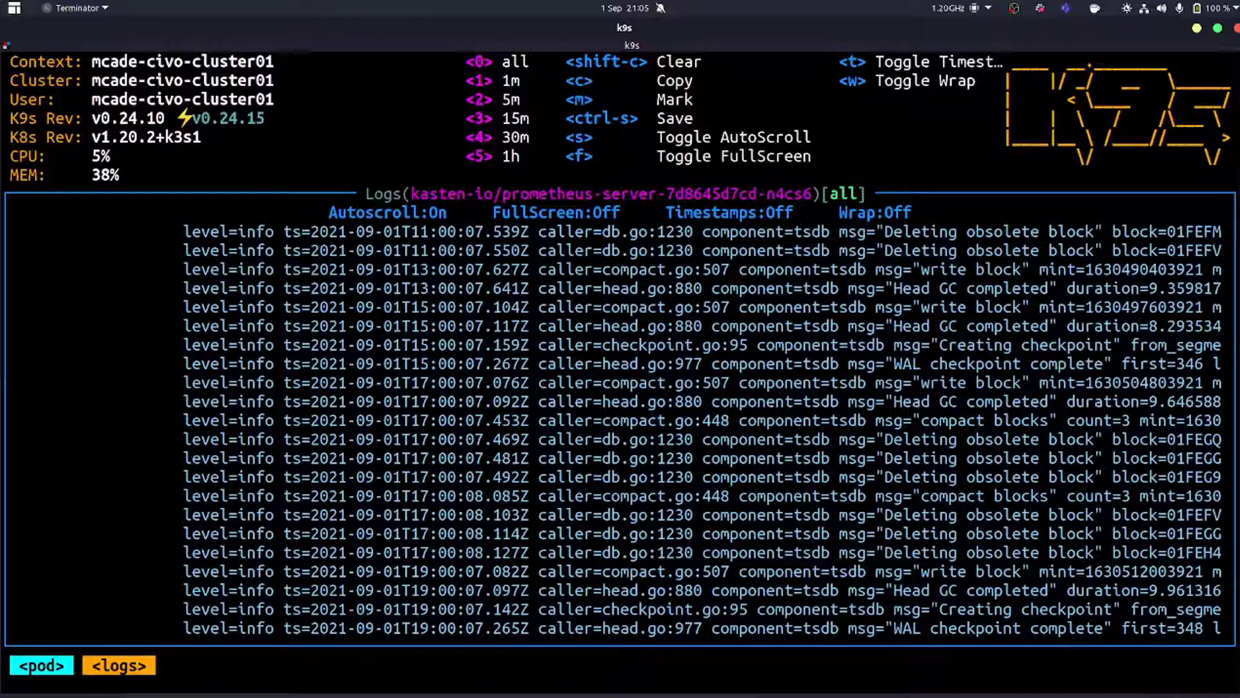
Filter the prometheus-server logs to Head GC completed entries, then go back to Pods.
text(Head GC)
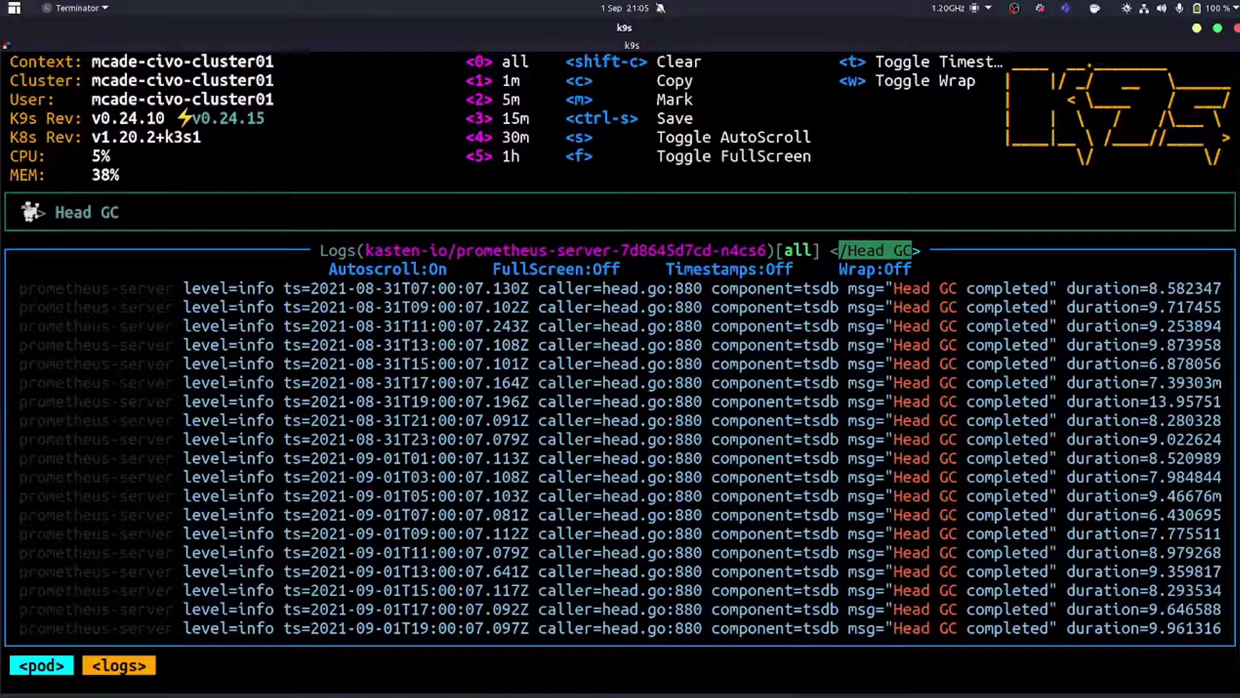
text(comp)
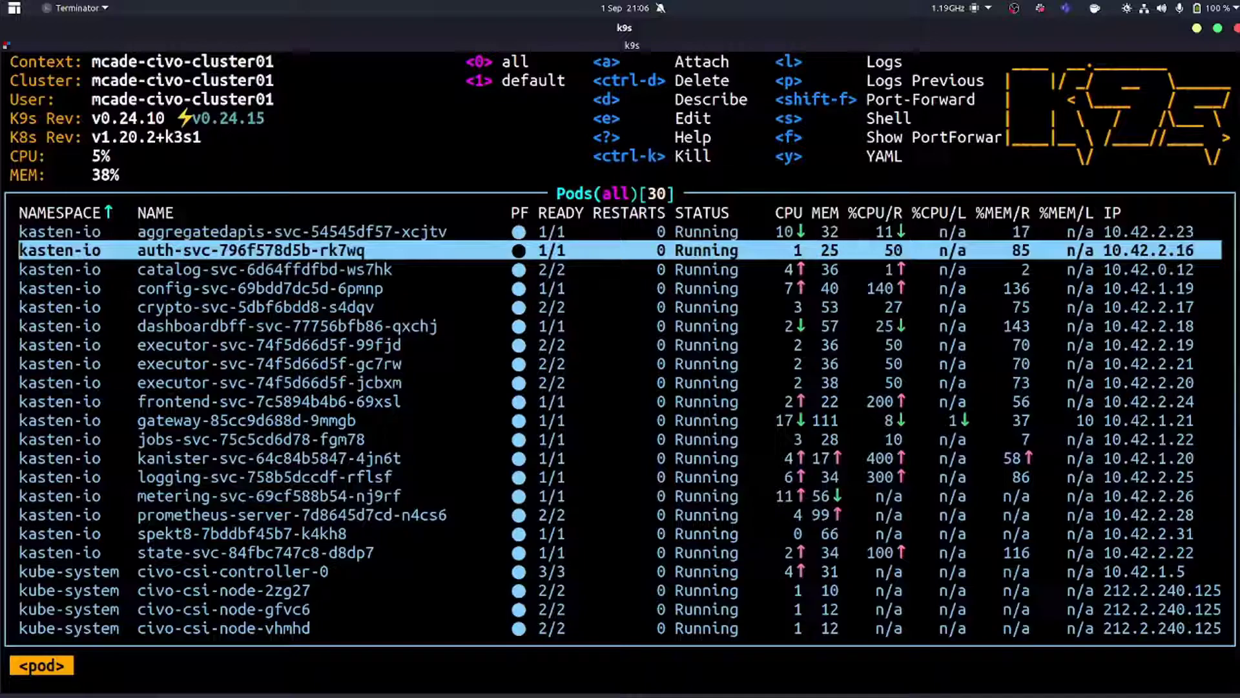
Browse the resource aliases and run :popeye to show the cluster report scoring 73 (C).
key(Up)
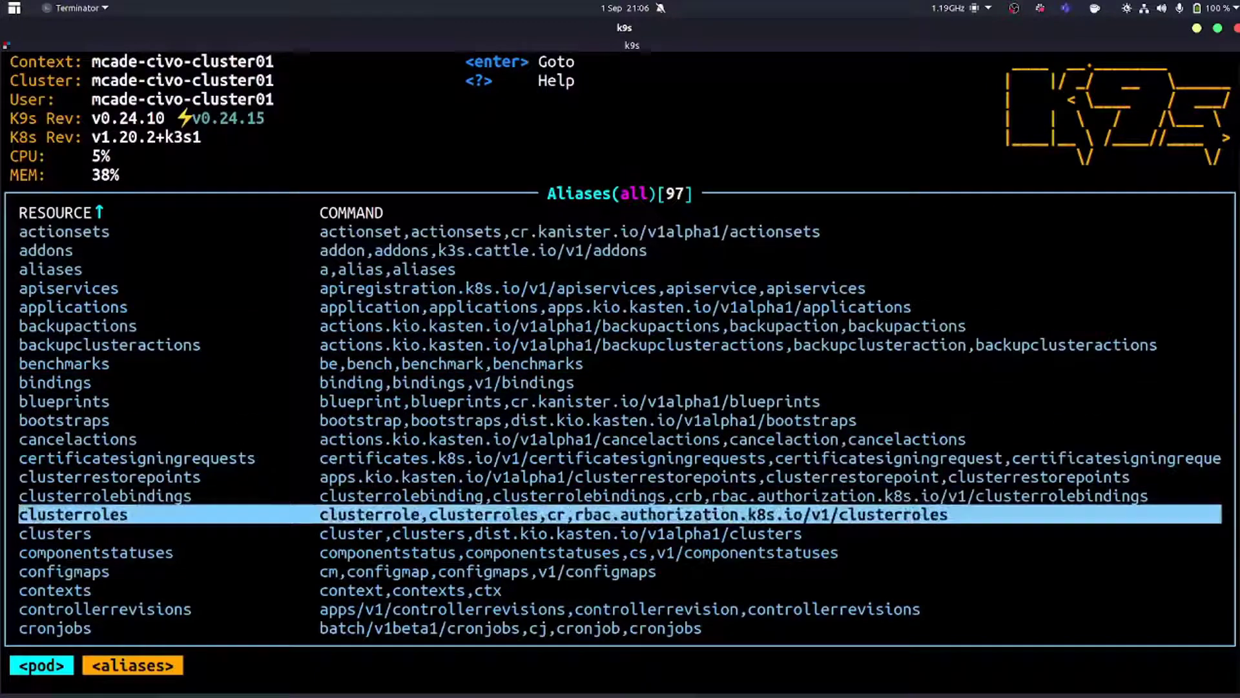
scroll(down, 3)
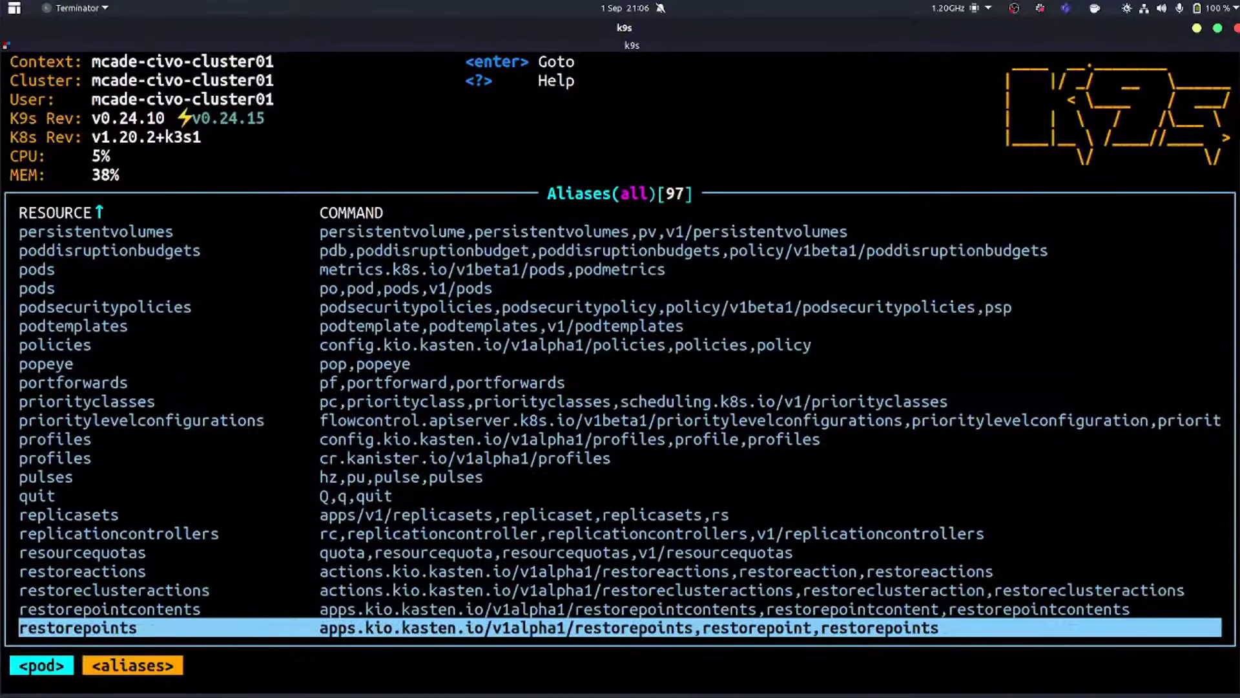
key(Up)
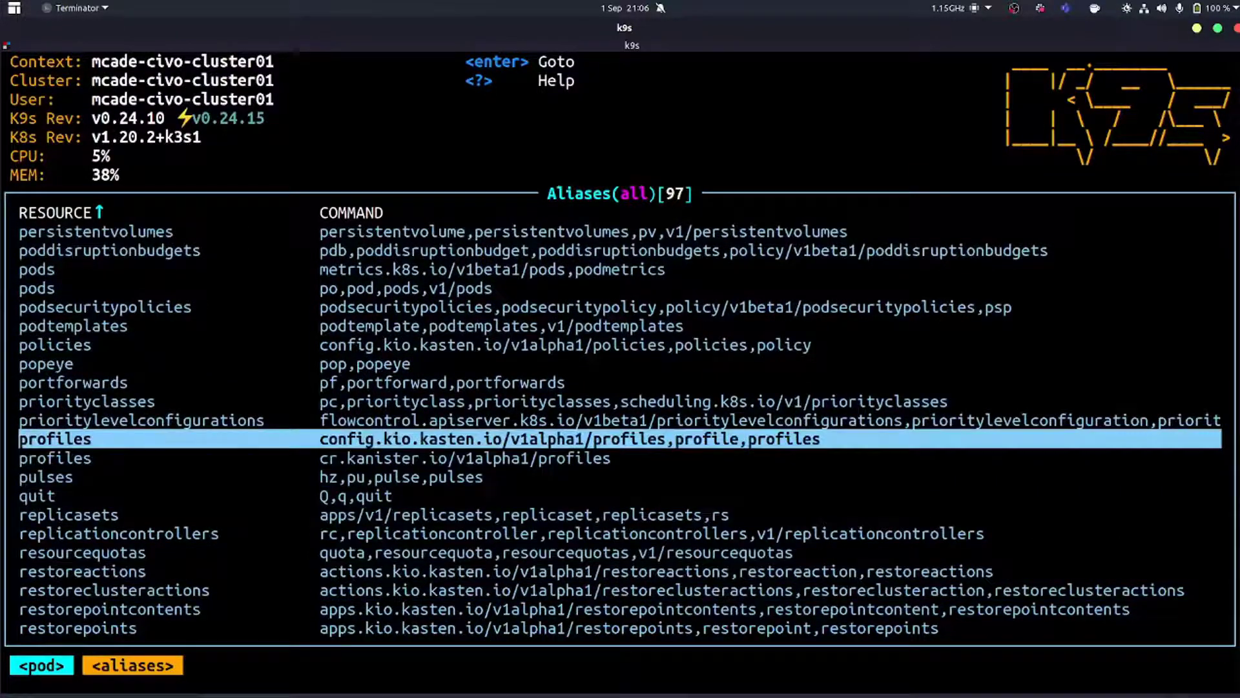
key(Up)
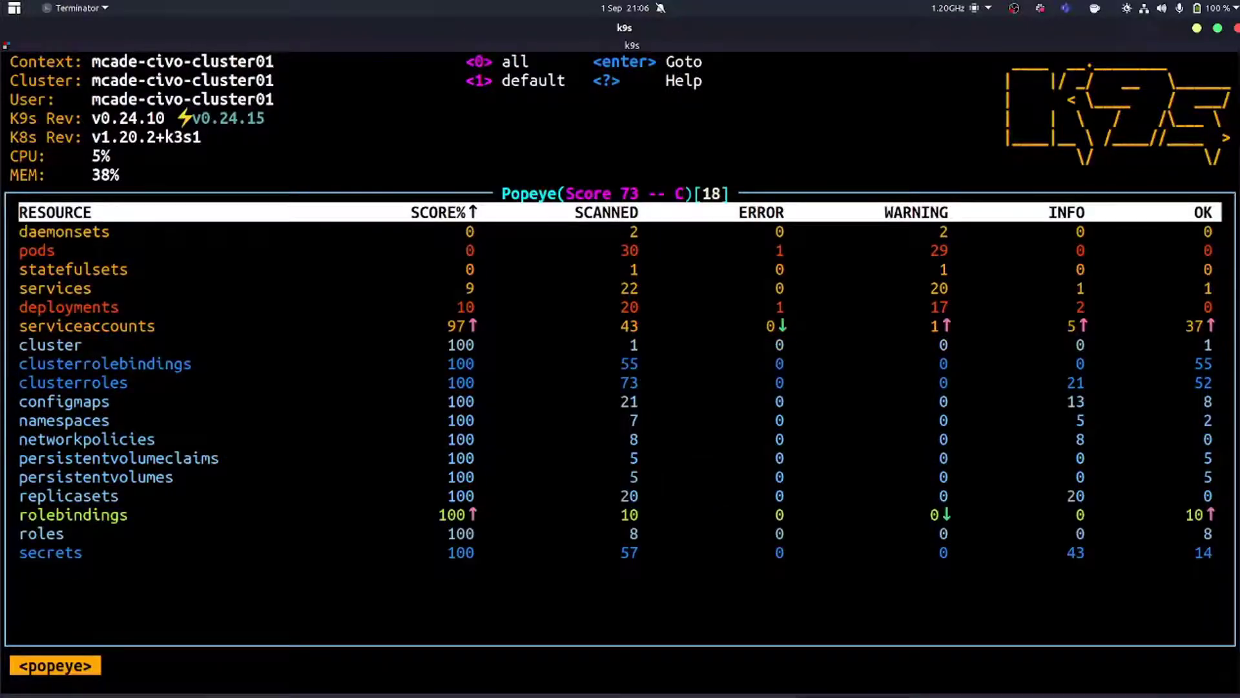
Leave Popeye for the aliases list and filter it with /pol down to four policy resources.
key(Down)
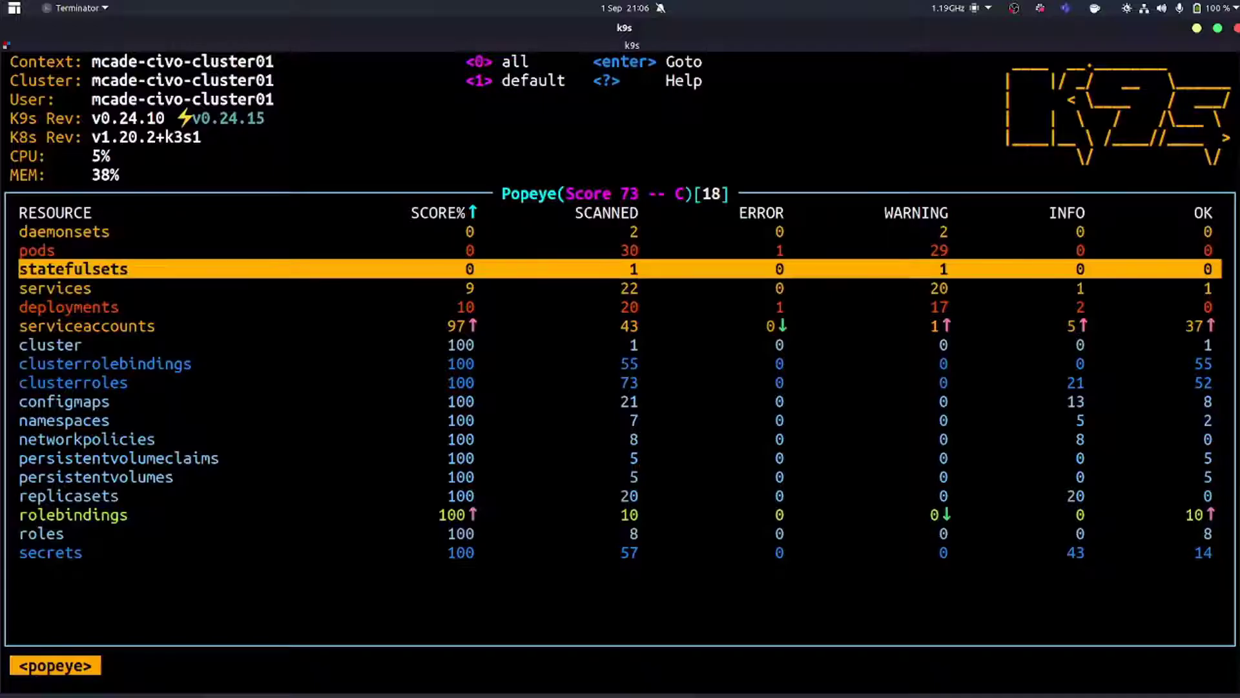
key(Up)
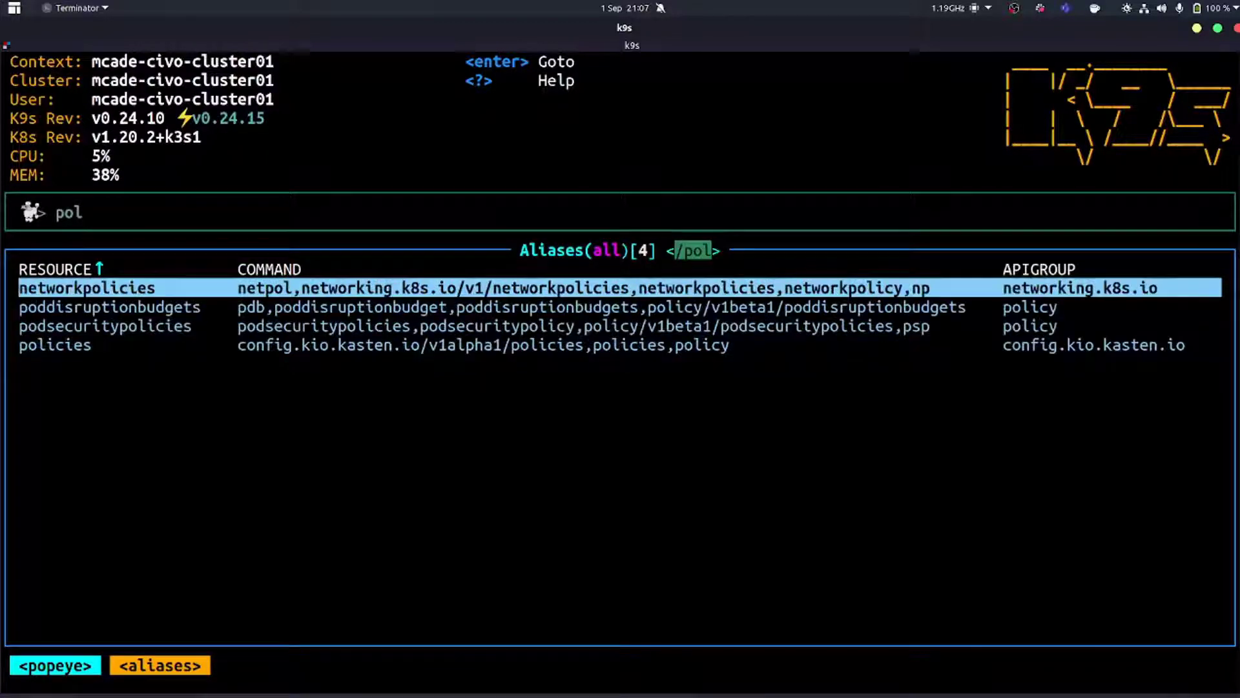
Show the services list, select the kasten-io gateway service and start a port-forward for it.
text(ser)
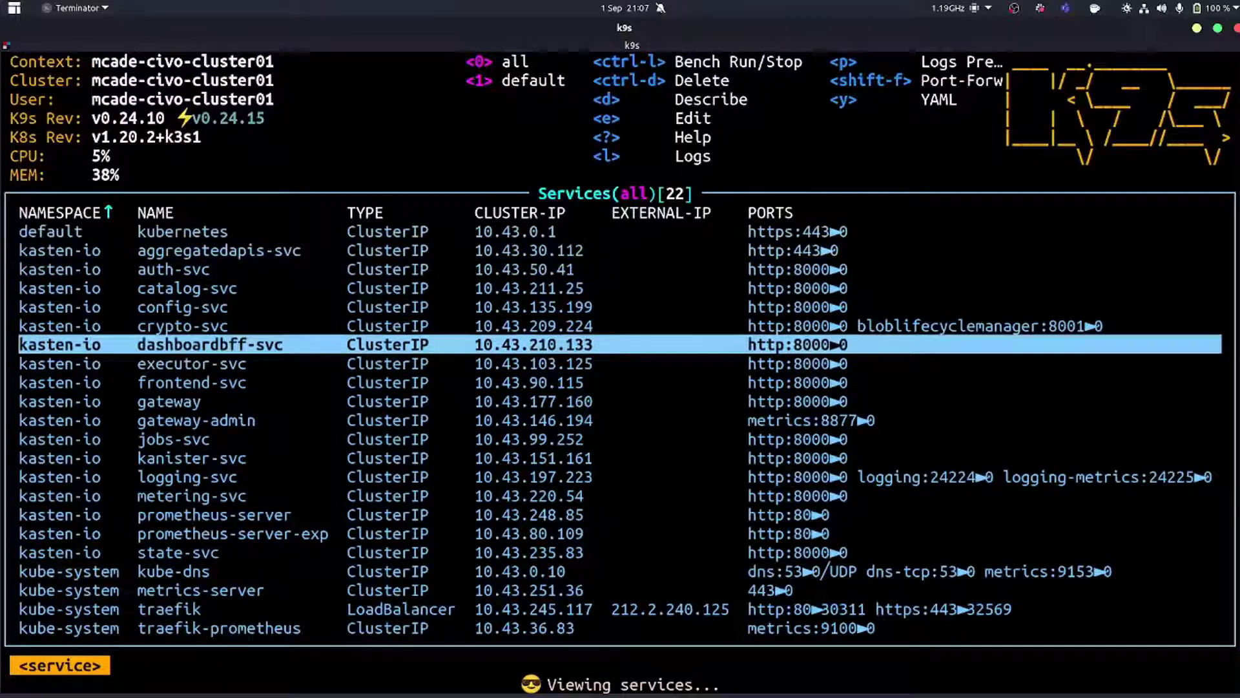
key(Down)
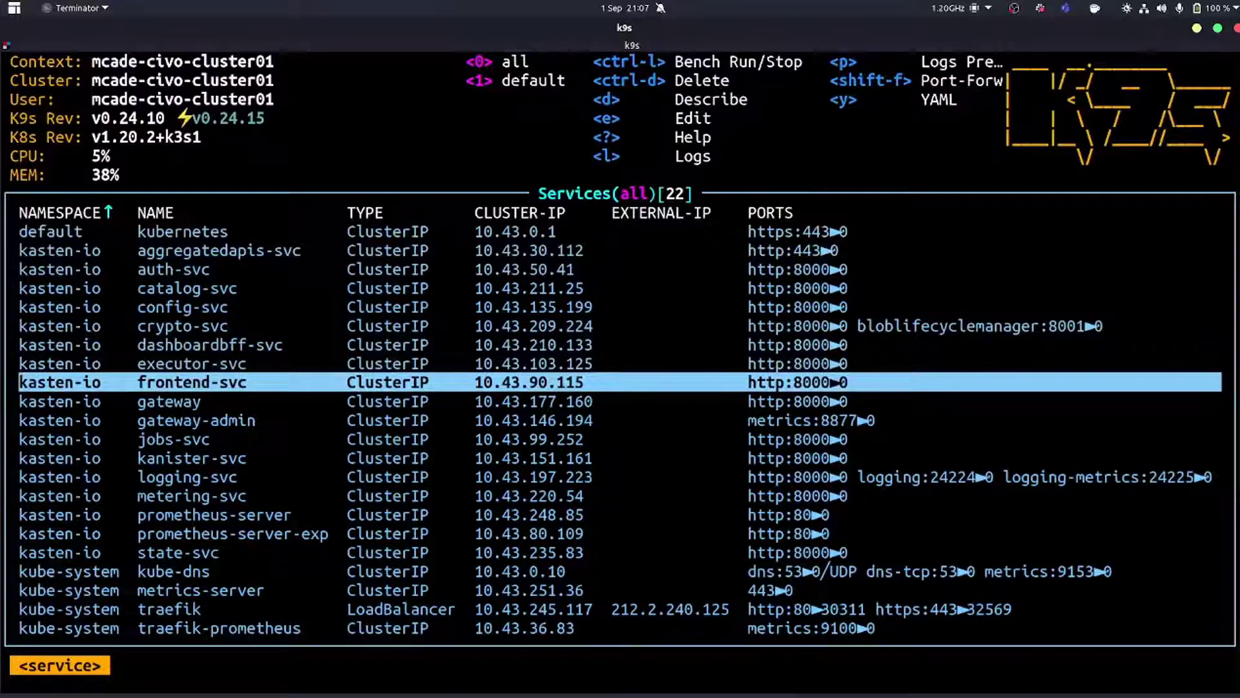
key(Down)
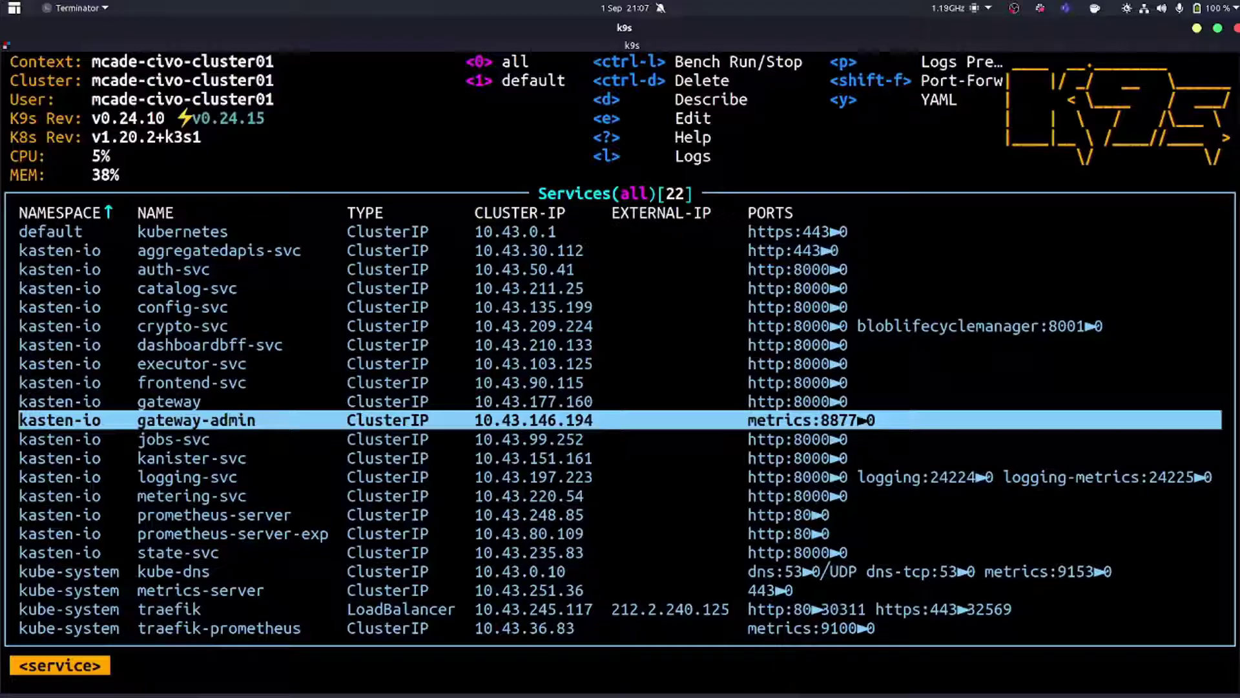
key(shift+f)
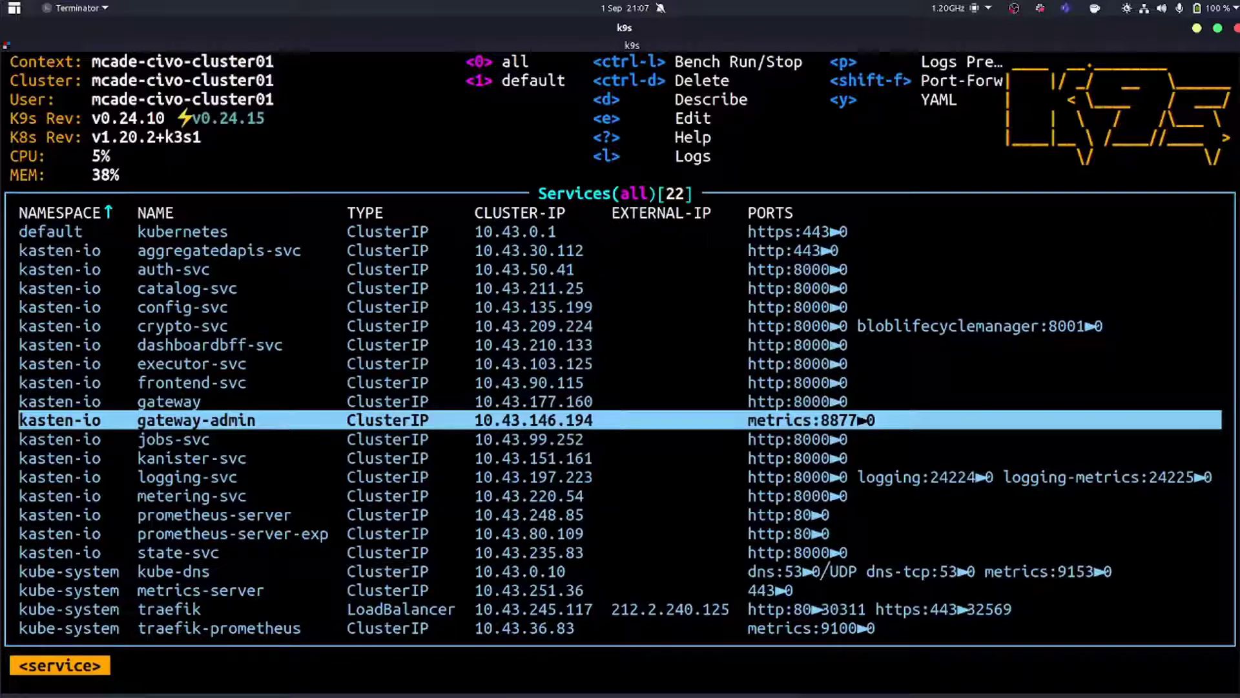
key(Up)
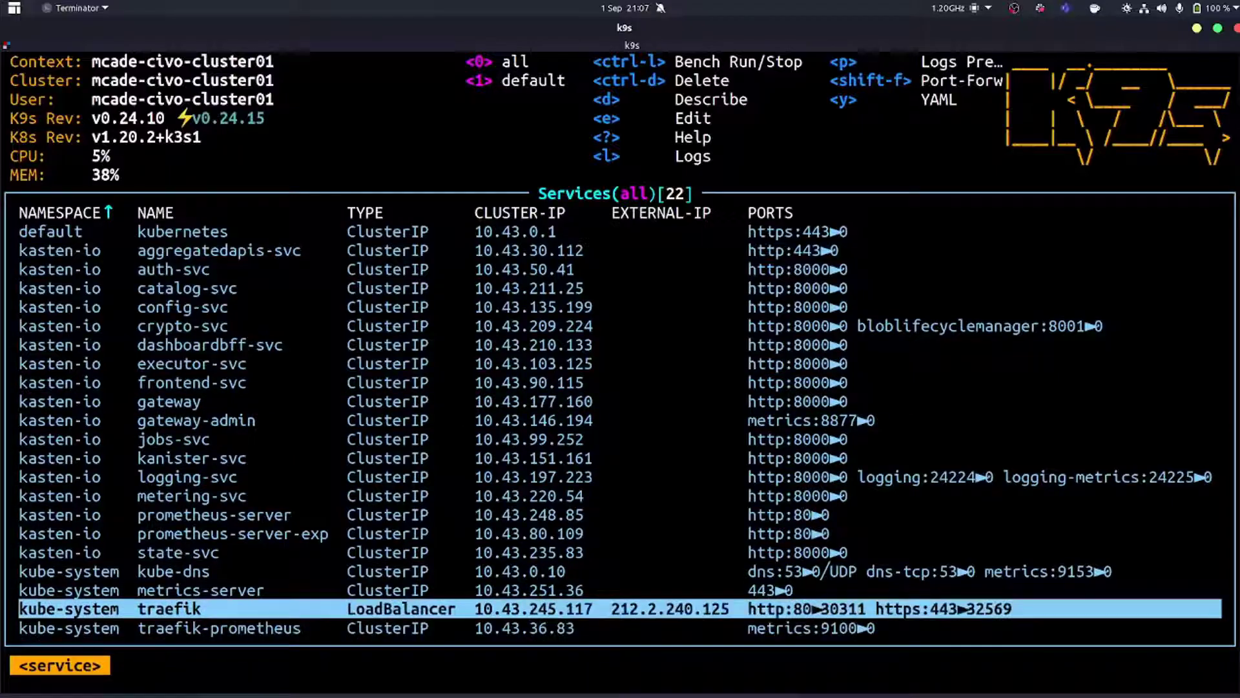
key(Up)
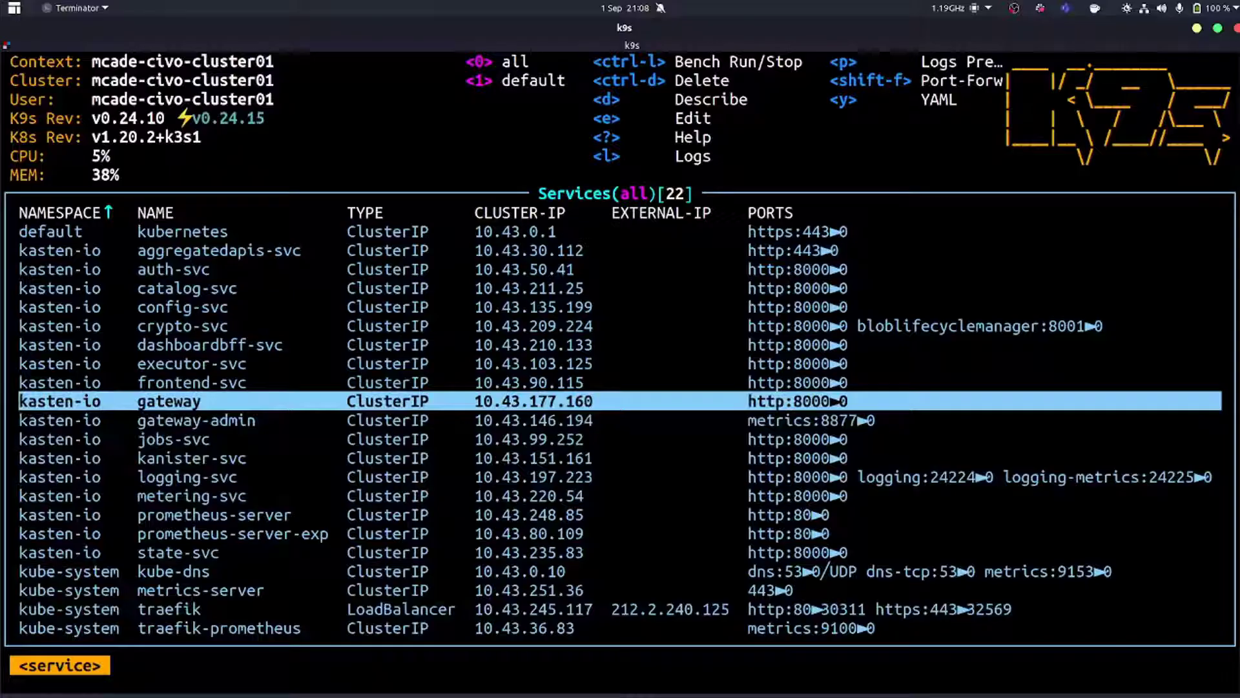
key(shift+f)
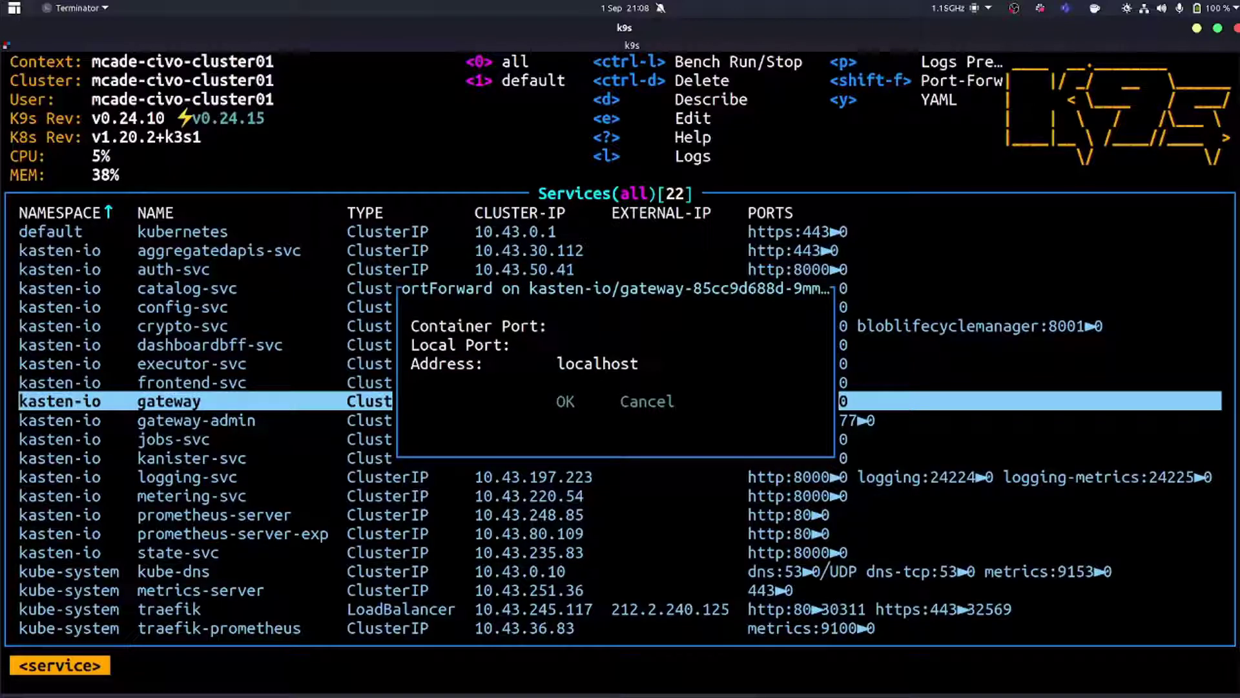
Forward container port 8000 to local port 8080 and confirm the port-forward.
text(8)
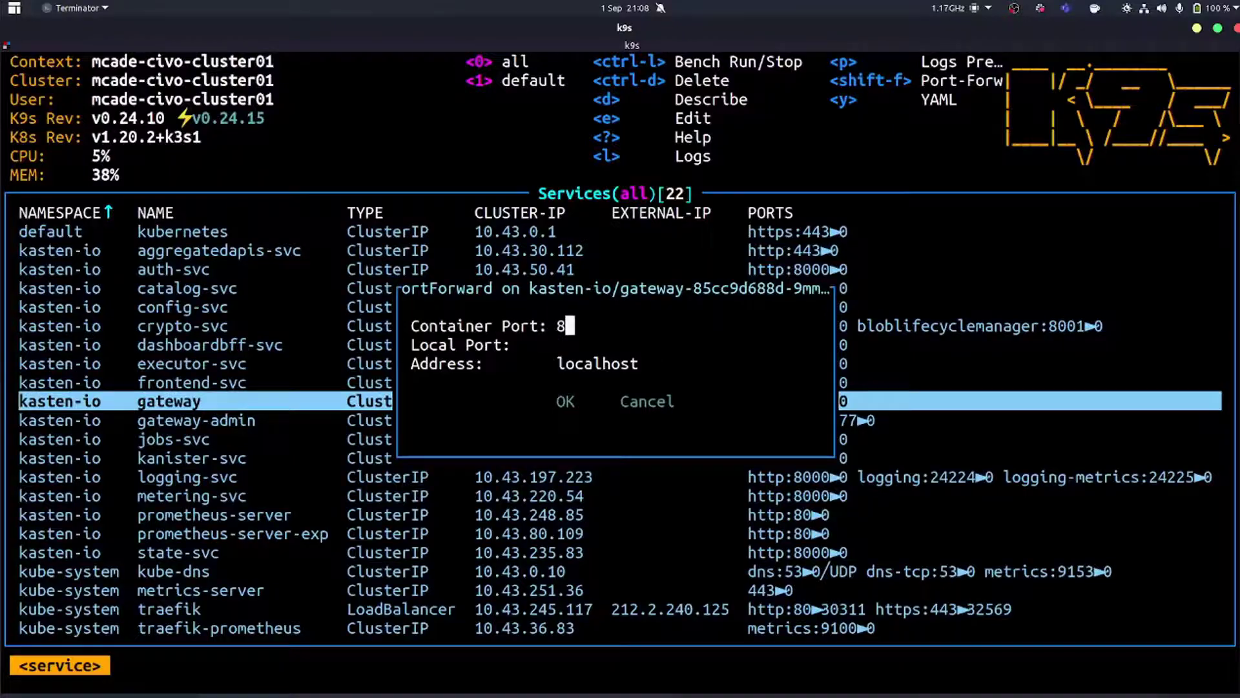
text(000)
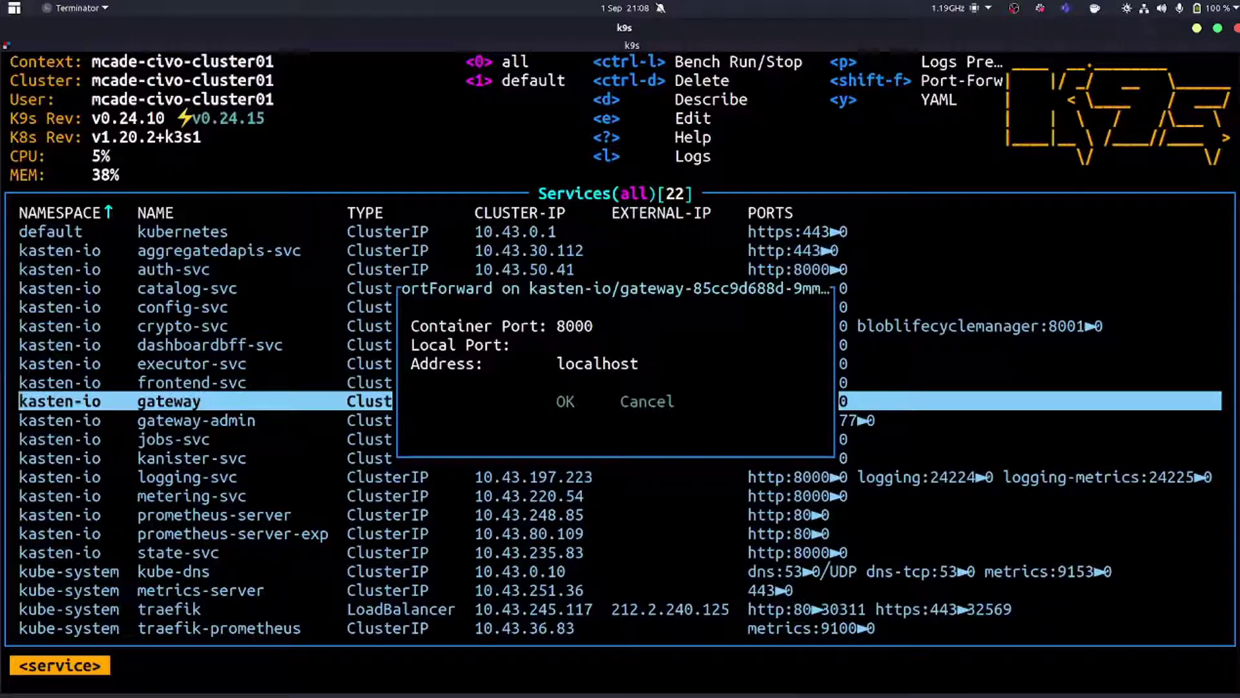
text(8080)
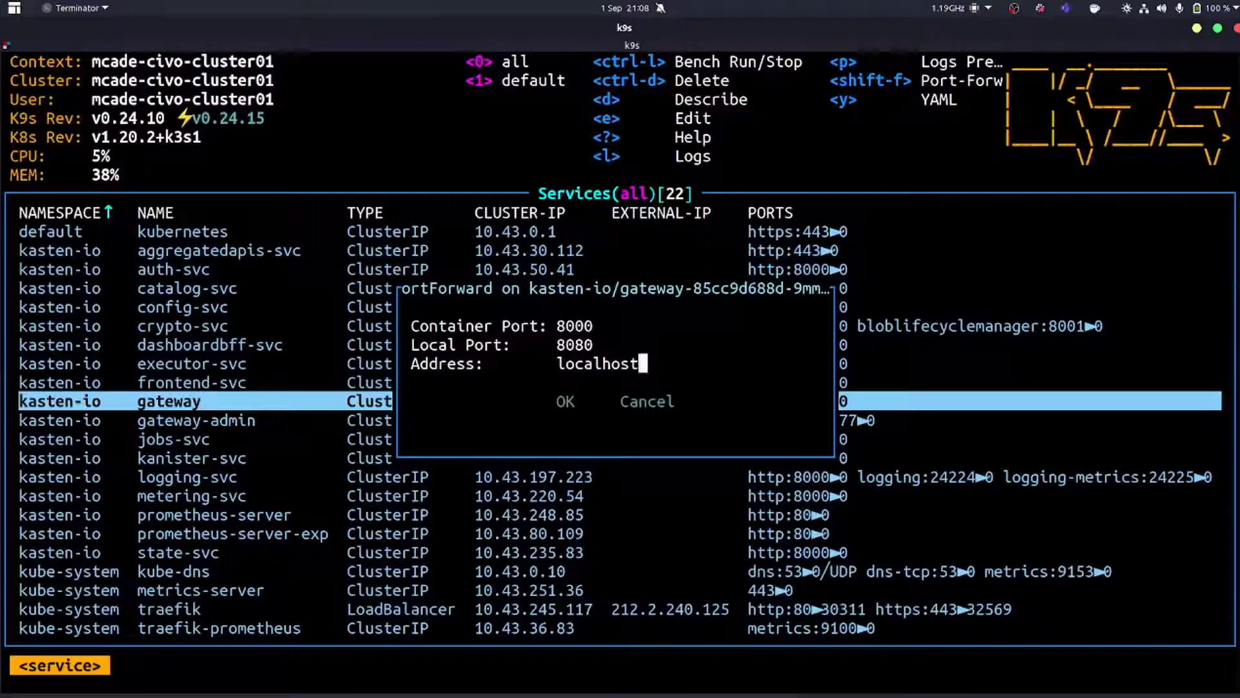
key(Tab)
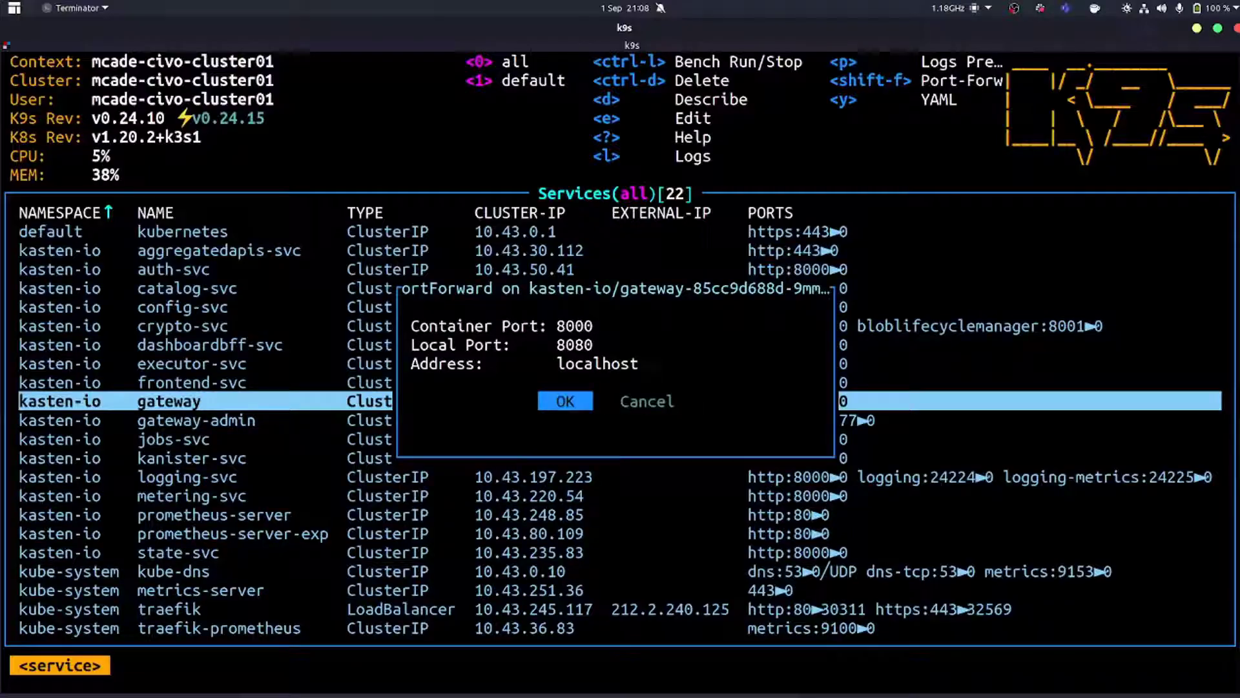
click(565, 400)
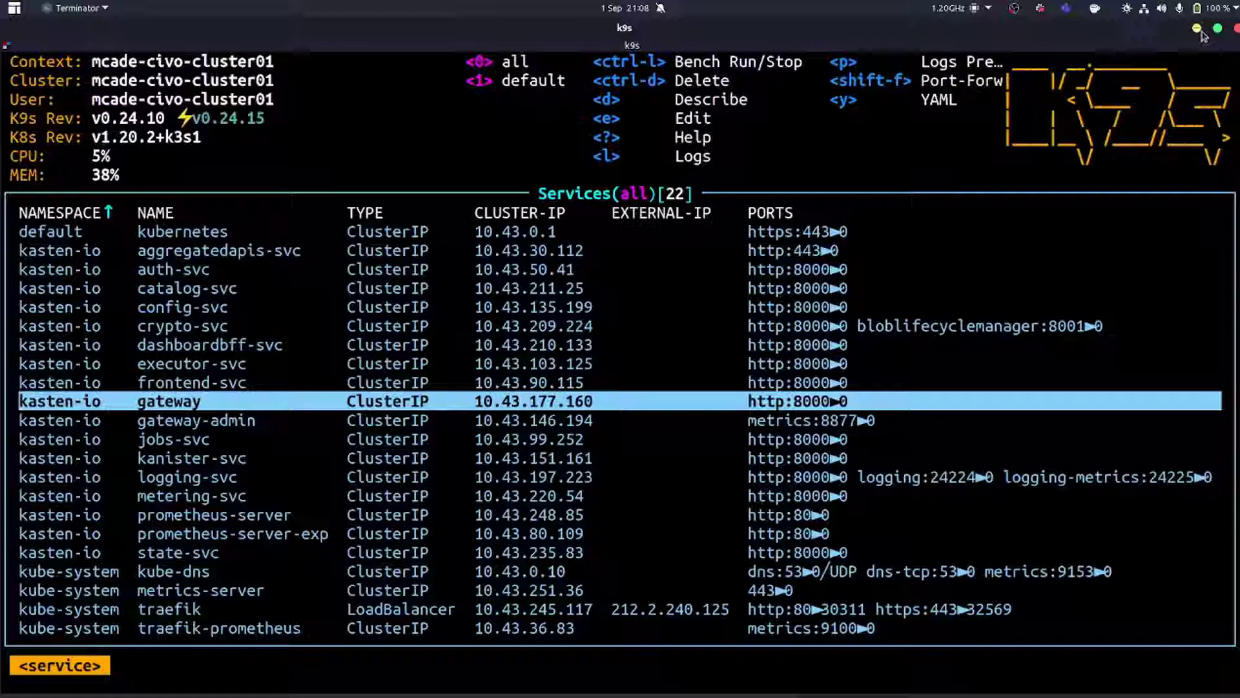
right_click(366, 681)
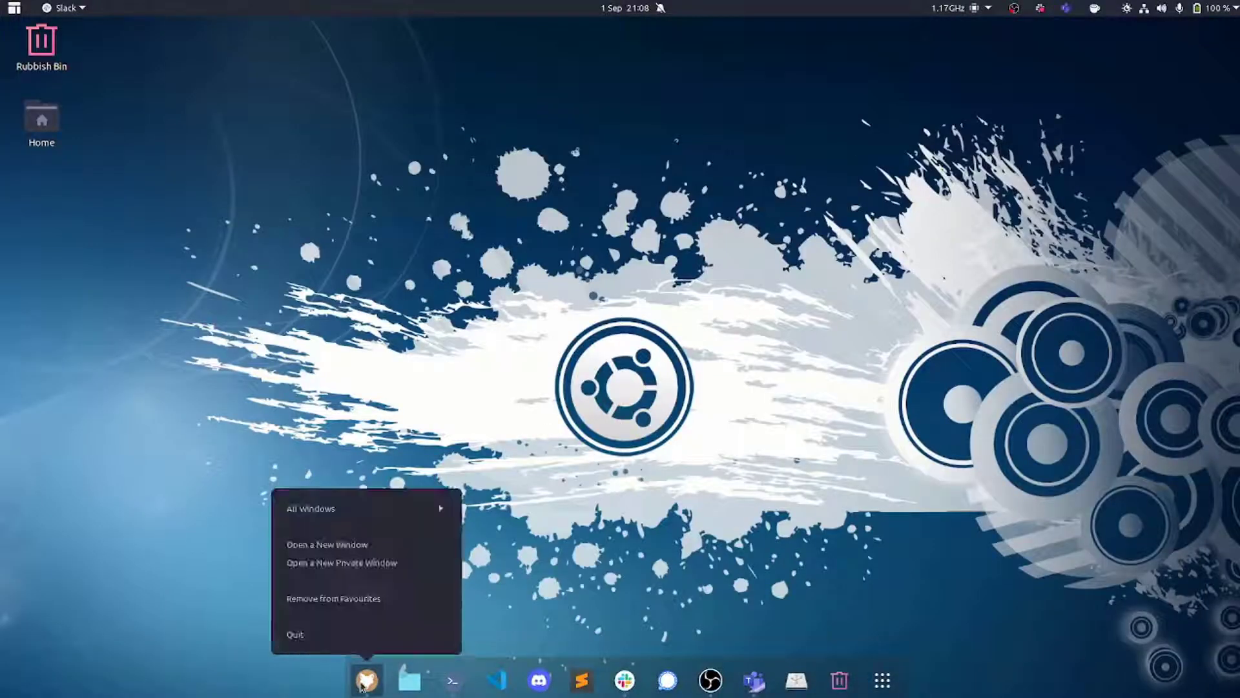
Open a new Firefox window and load the K10 dashboard at localhost:8080/k10/.
click(517, 315)
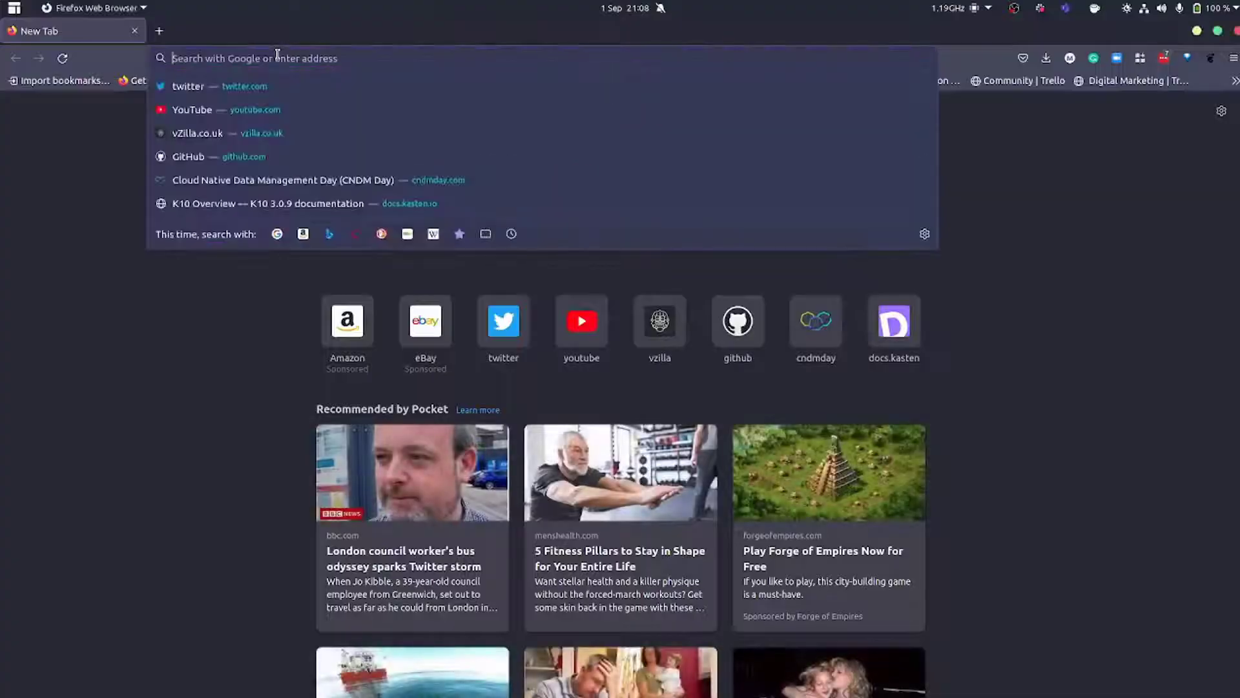
text(localhost:3000/)
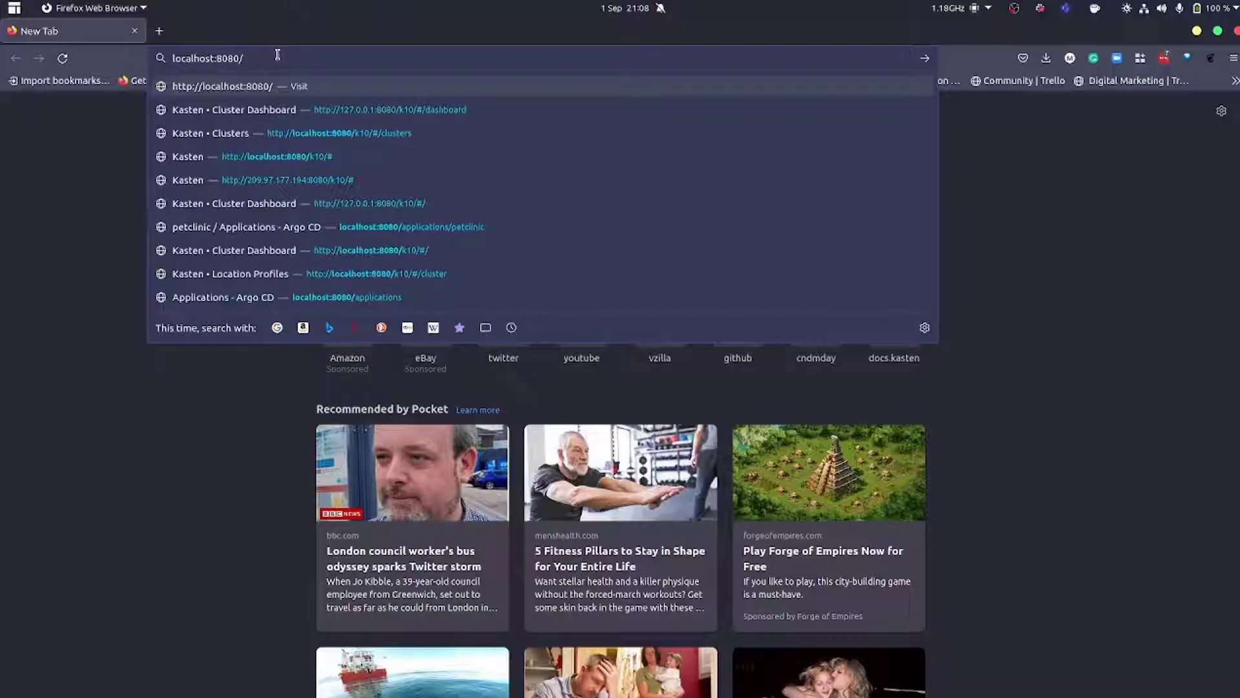
text(k10/#)
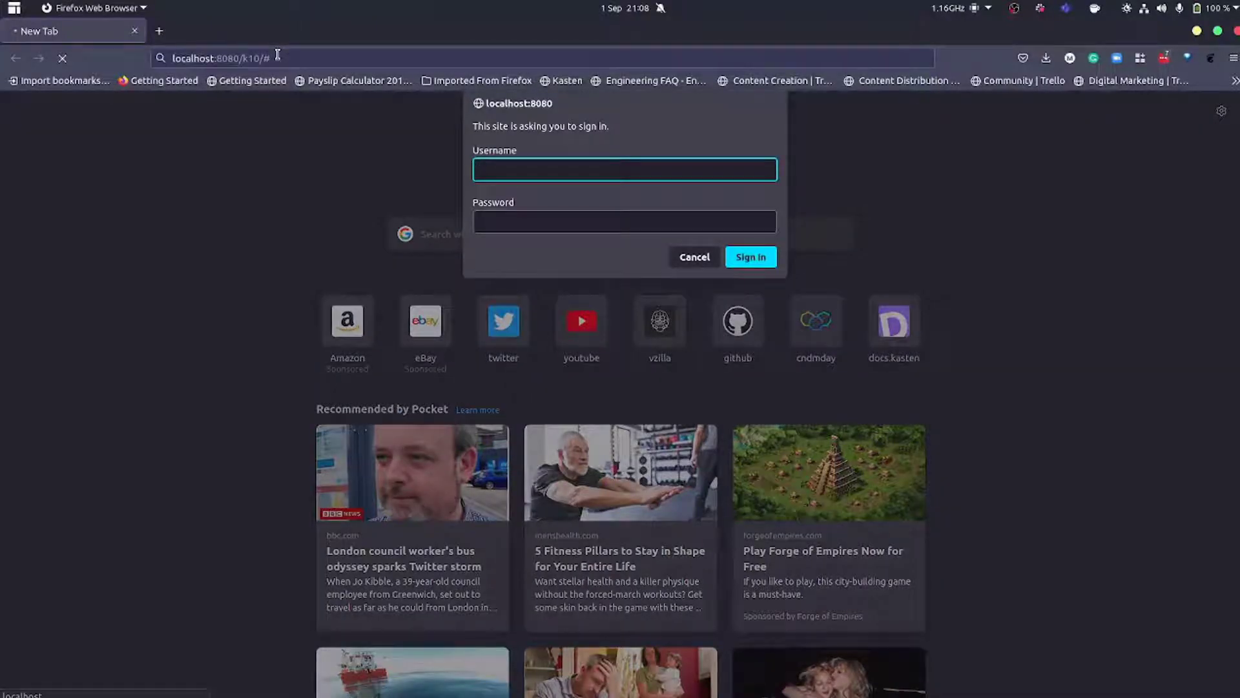
Sign in to the K10 dashboard, replacing username 'veeam' with 'kasten' and submitting the credentials.
text(veeam)
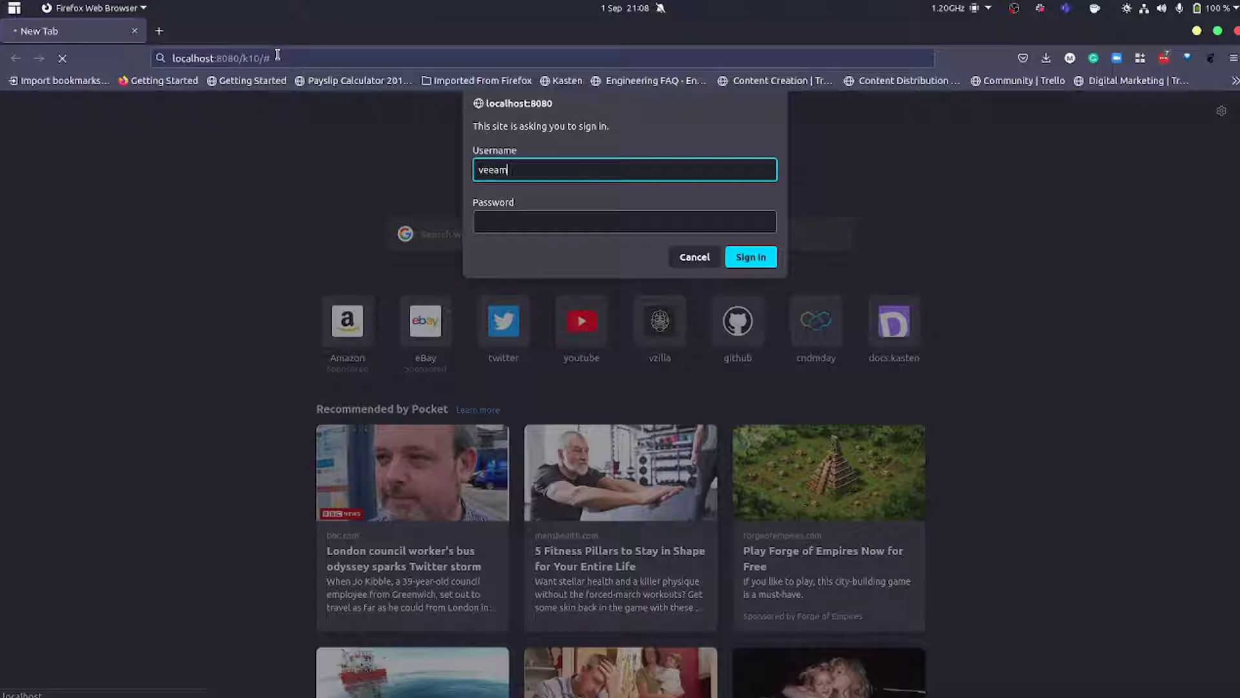
click(624, 221)
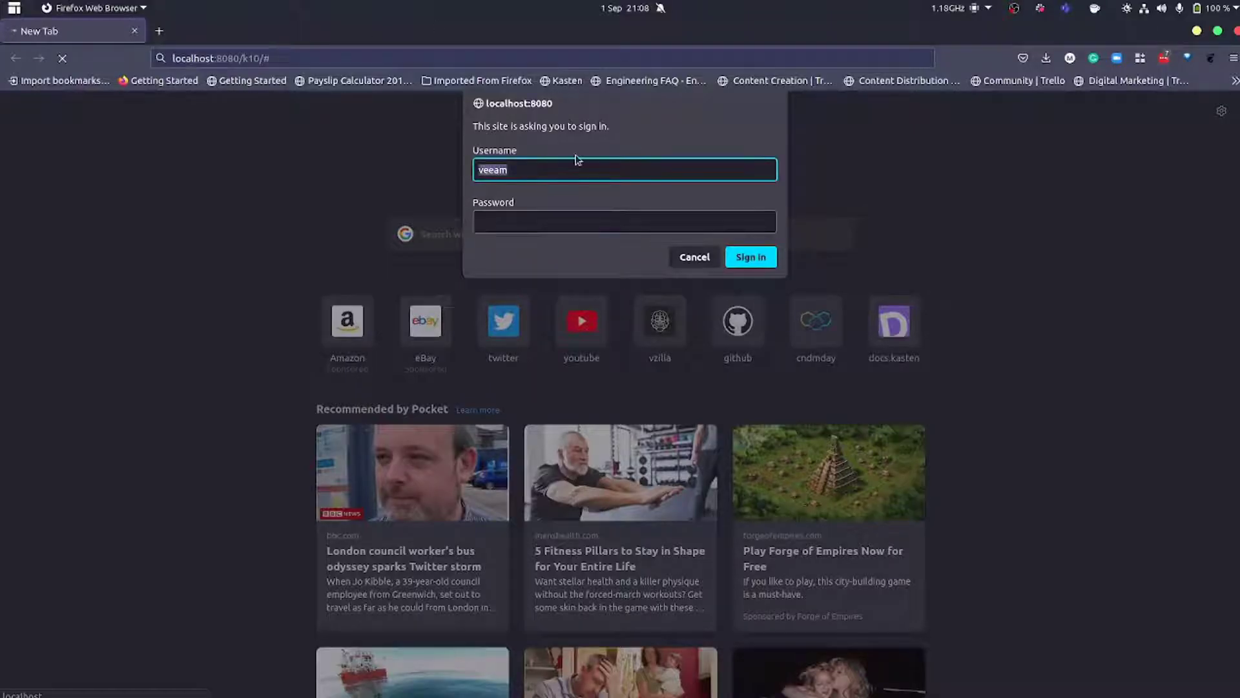
text(kasten)
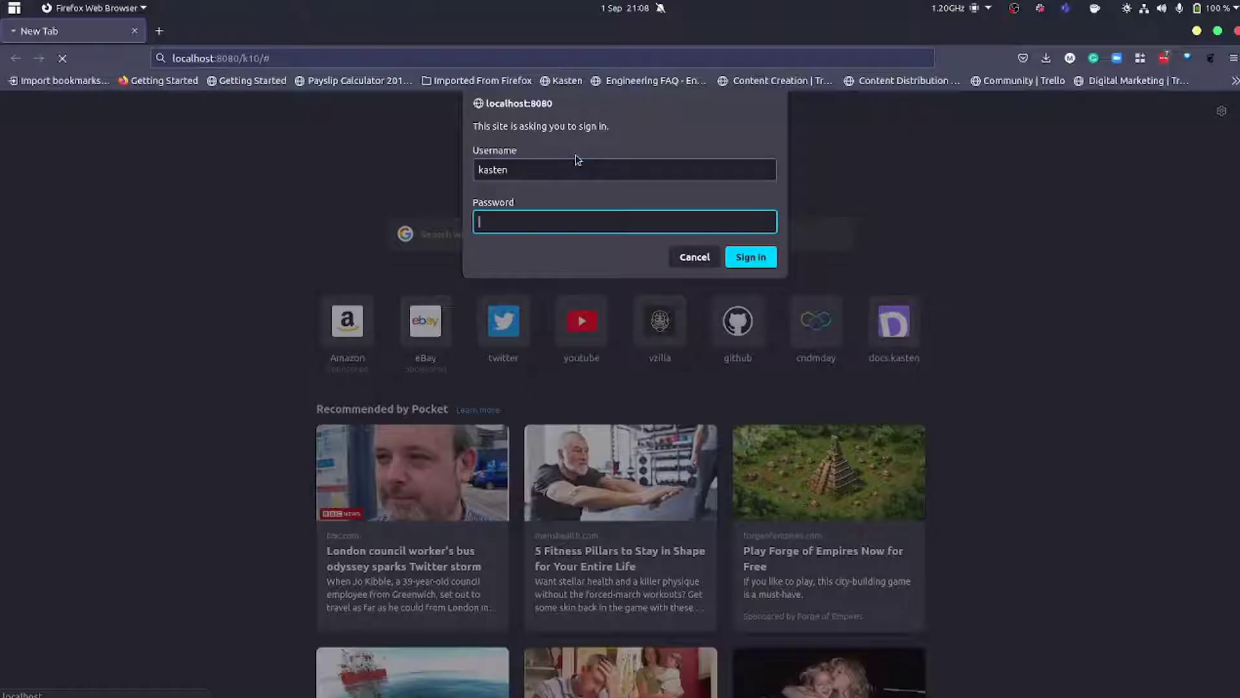
click(693, 256)
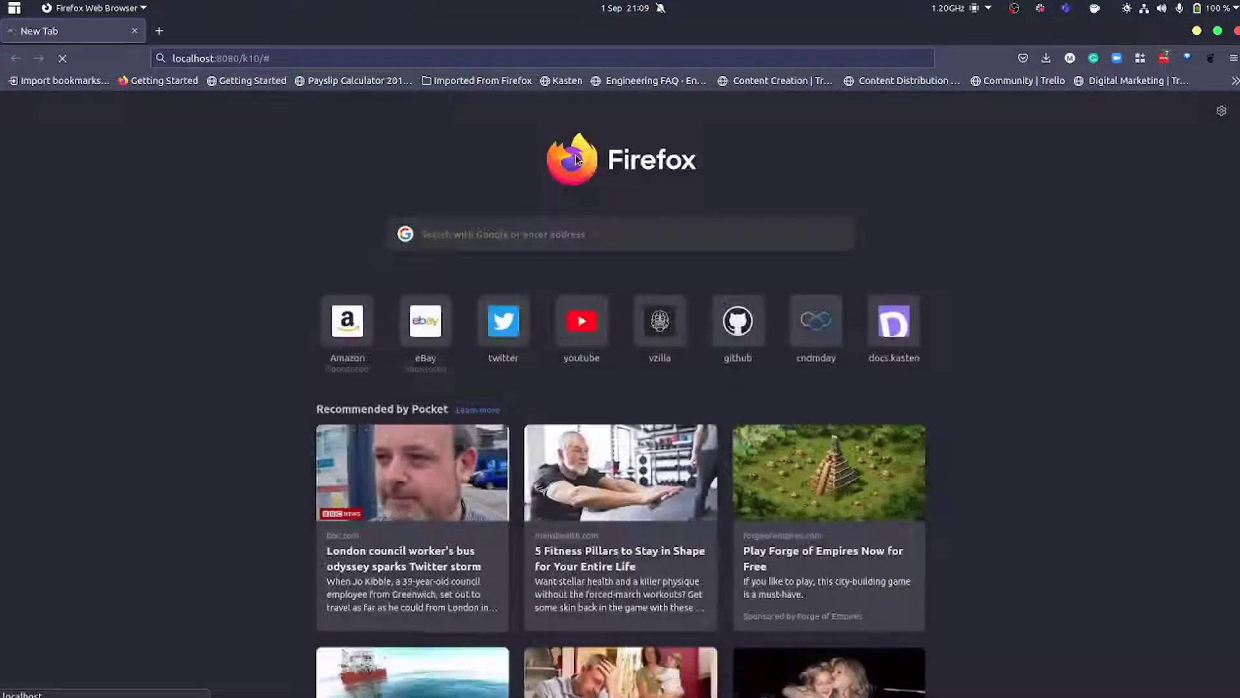